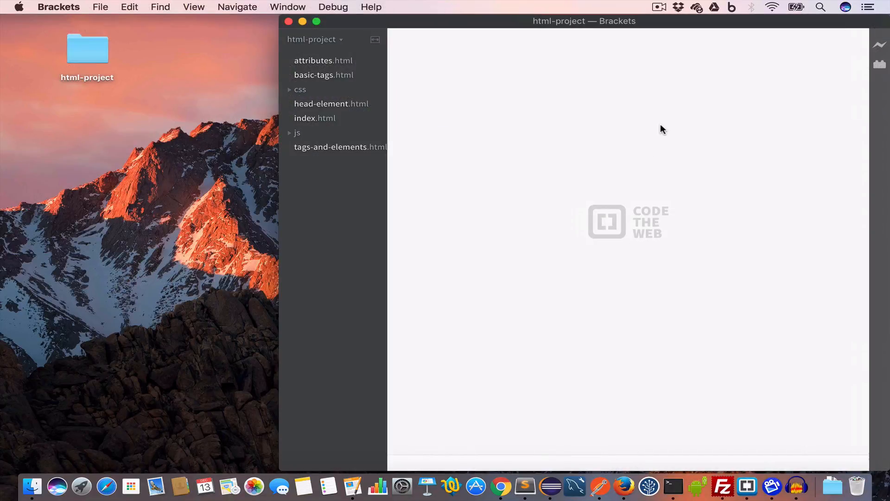
{"action": "mouse_move", "coordinate": [371, 211]}
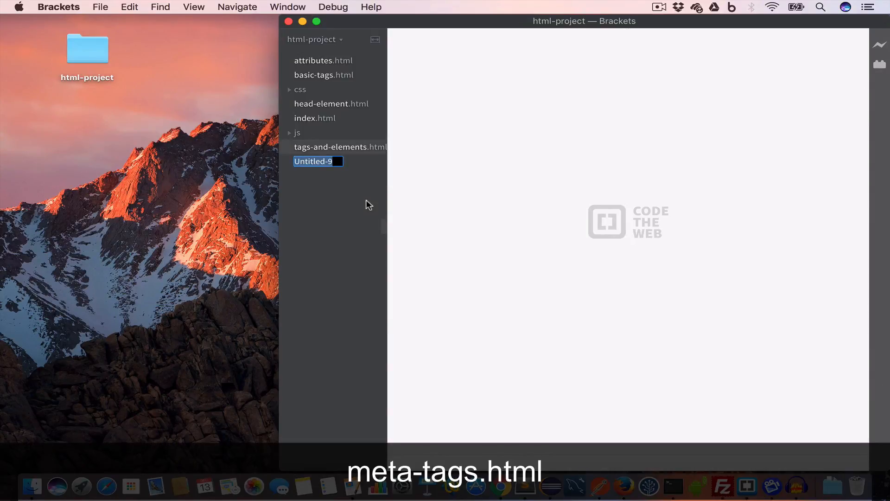
Step: Name the new file in the html-project folder meta-tags.html
{"action": "type", "text": "meta-"}
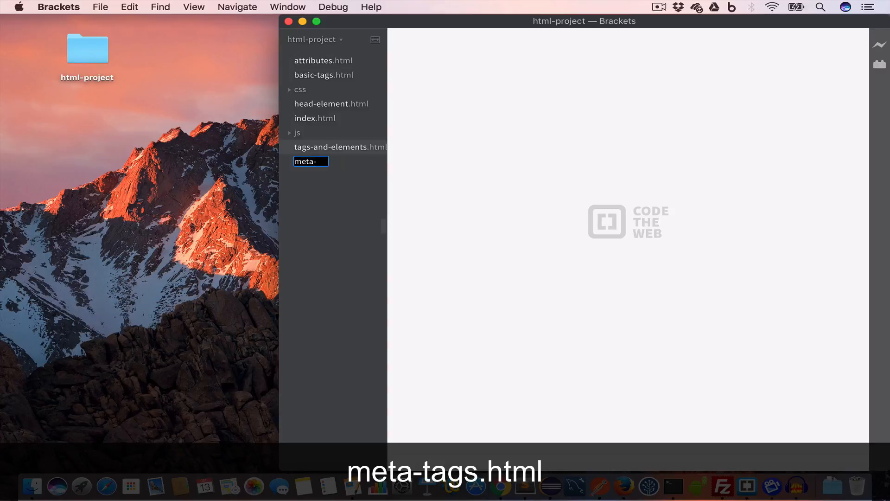
{"action": "type", "text": "tagss"}
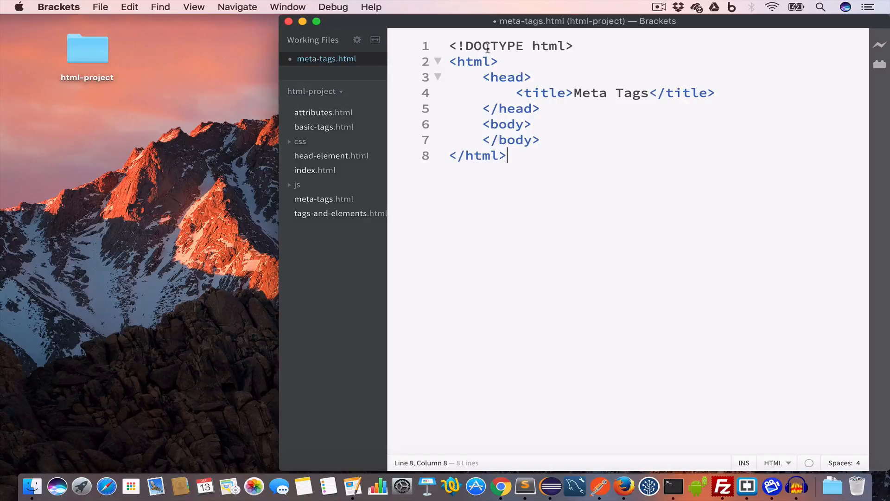
{"action": "mouse_move", "coordinate": [482, 163]}
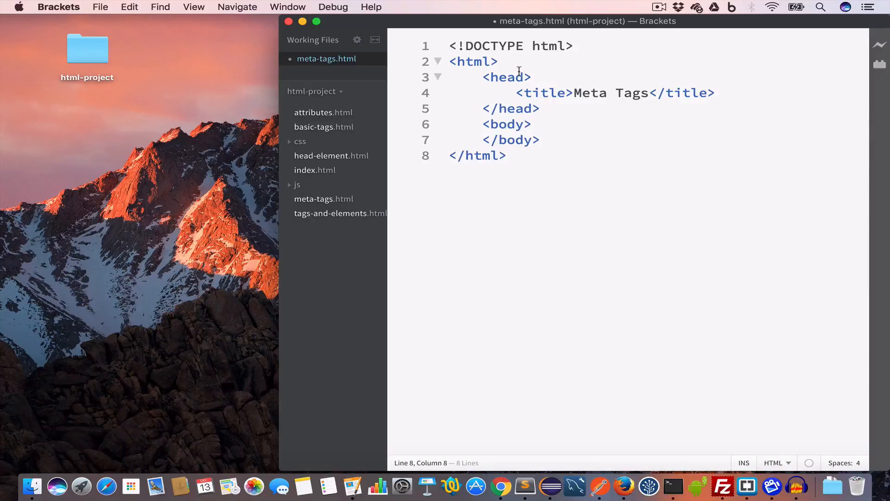
{"action": "mouse_move", "coordinate": [577, 93]}
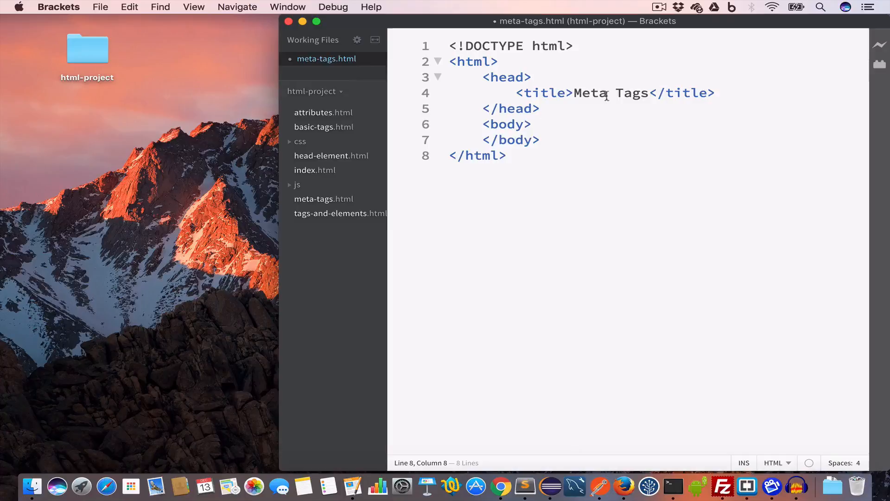
Step: Position the cursor on a blank line inside the body of the saved skeleton
{"action": "left_click", "coordinate": [531, 124]}
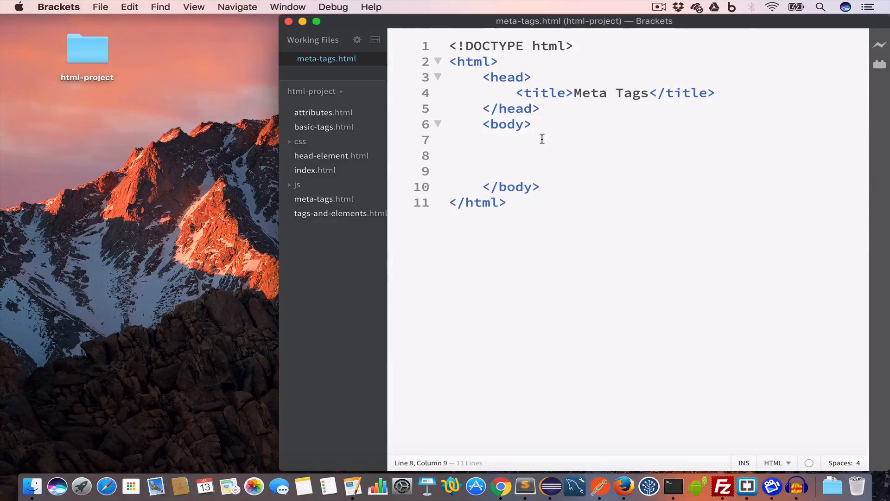
{"action": "left_click", "coordinate": [514, 156]}
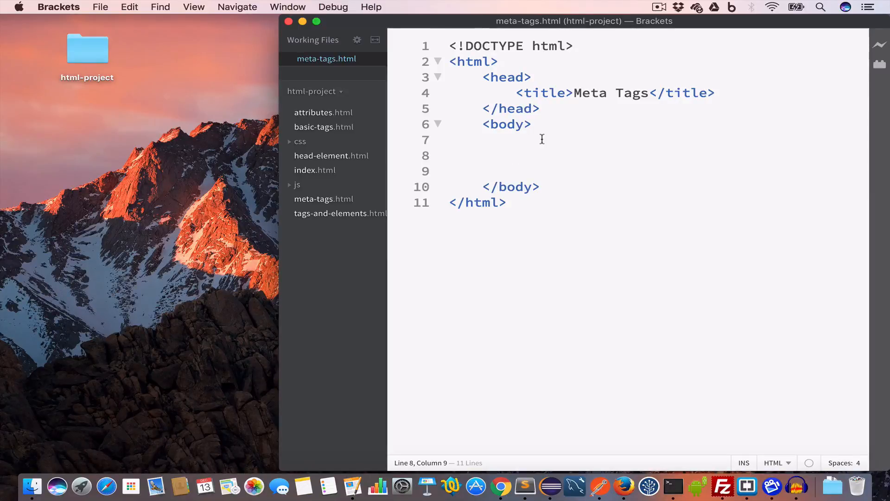
{"action": "left_click", "coordinate": [516, 156]}
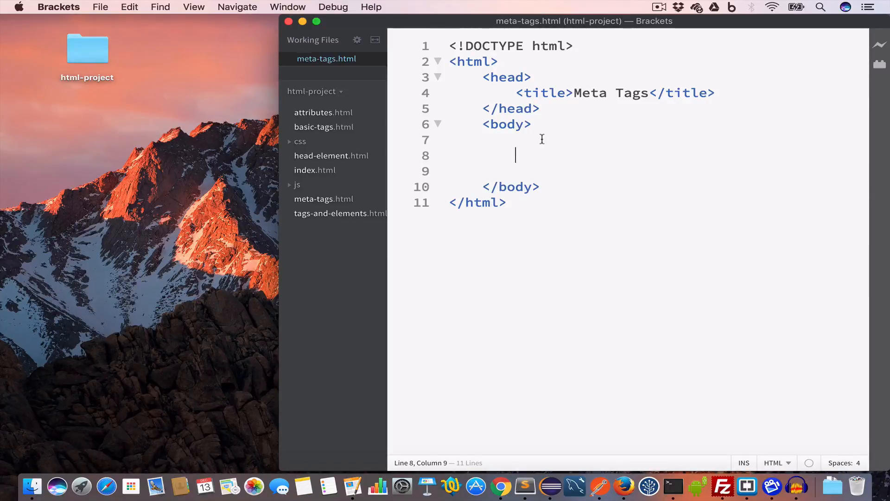
{"action": "mouse_move", "coordinate": [591, 142]}
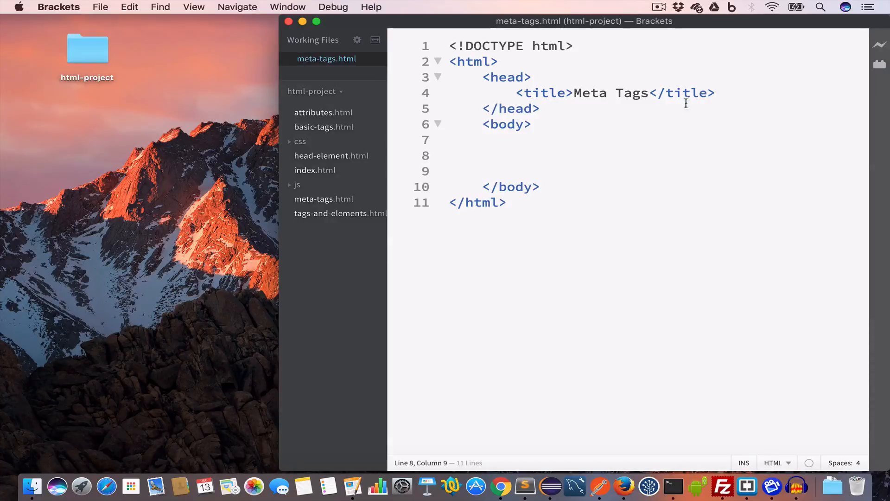
Step: Add an empty <meta> tag in the head below the title
{"action": "key", "text": "enter"}
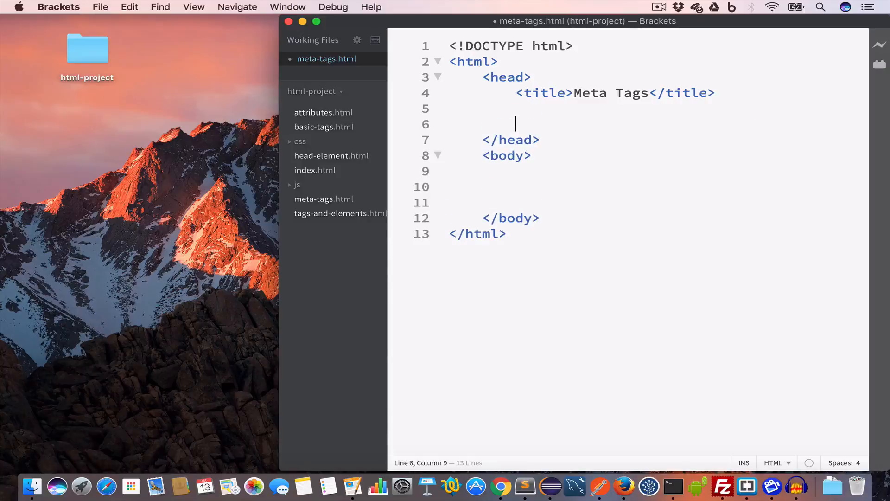
{"action": "key", "text": "enter"}
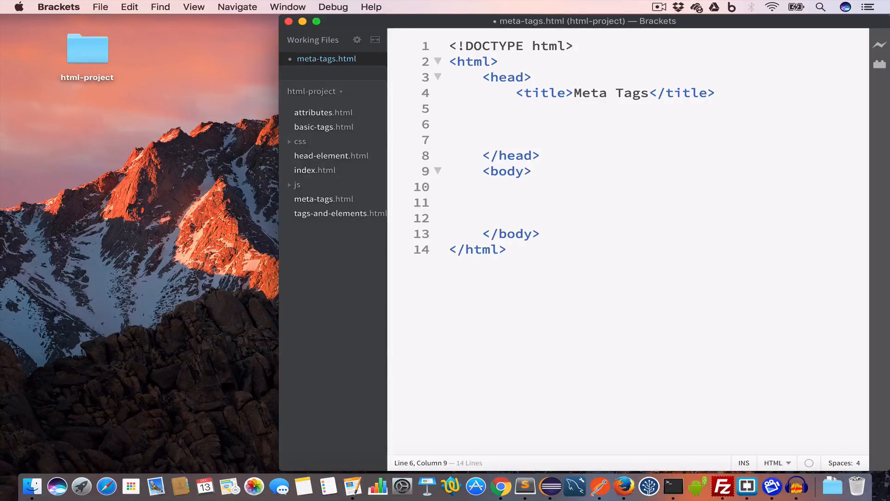
{"action": "type", "text": "<m"}
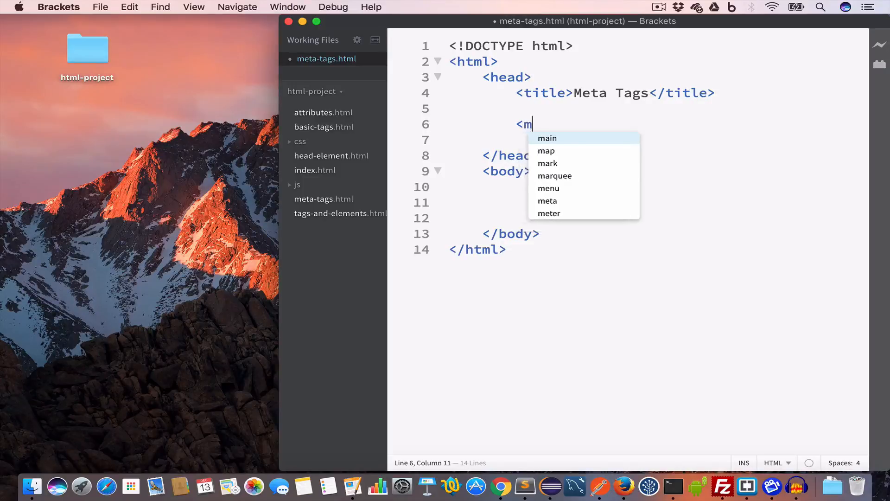
{"action": "type", "text": "eta"}
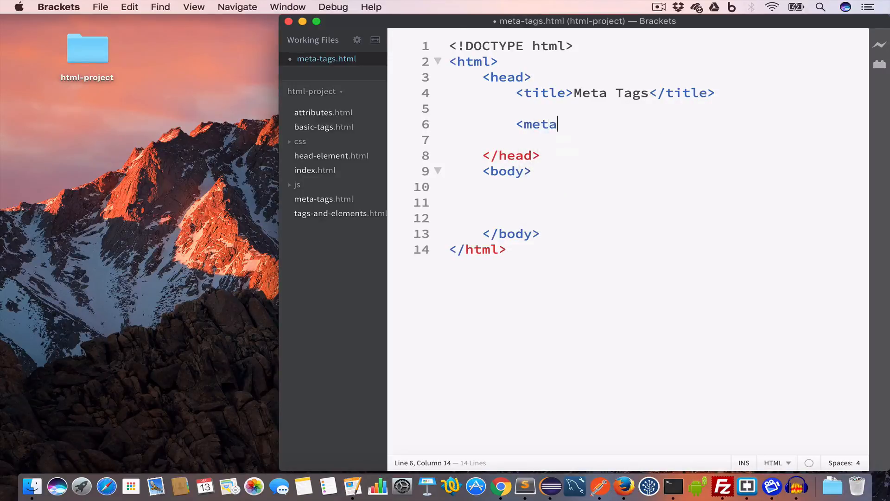
{"action": "type", "text": ">"}
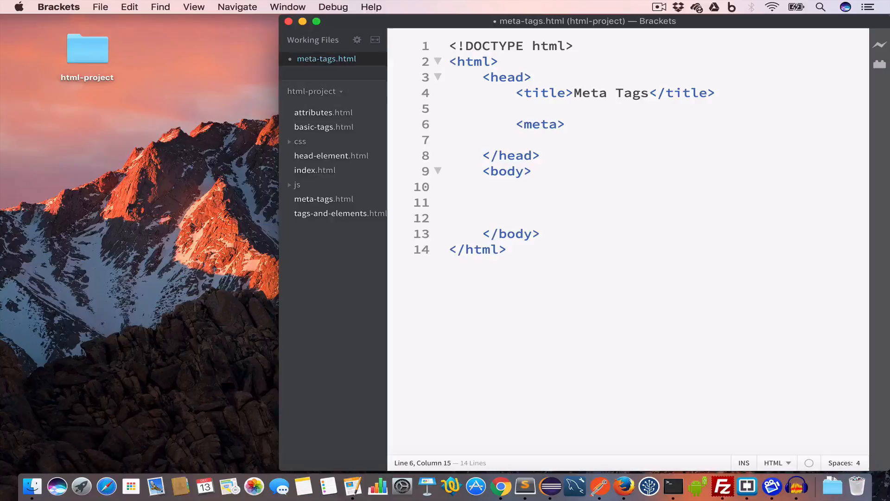
Step: Try attribute autocompletion inside the meta tag, then clear it back to empty
{"action": "double_click", "coordinate": [538, 124]}
{"action": "type", "text": " name"}
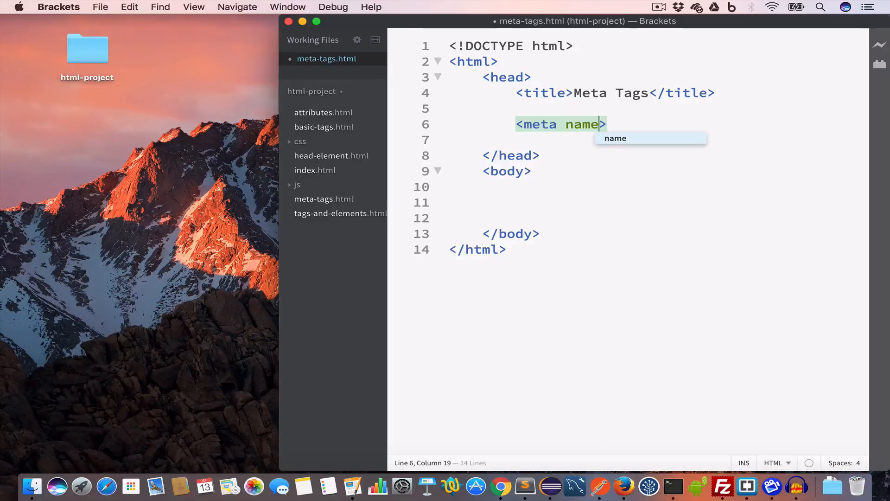
{"action": "type", "text": "con"}
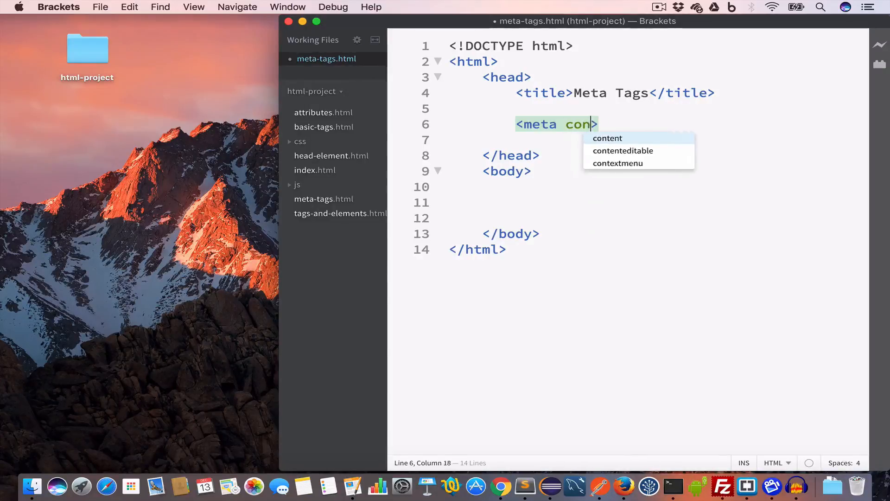
{"action": "key", "text": "Backspace"}
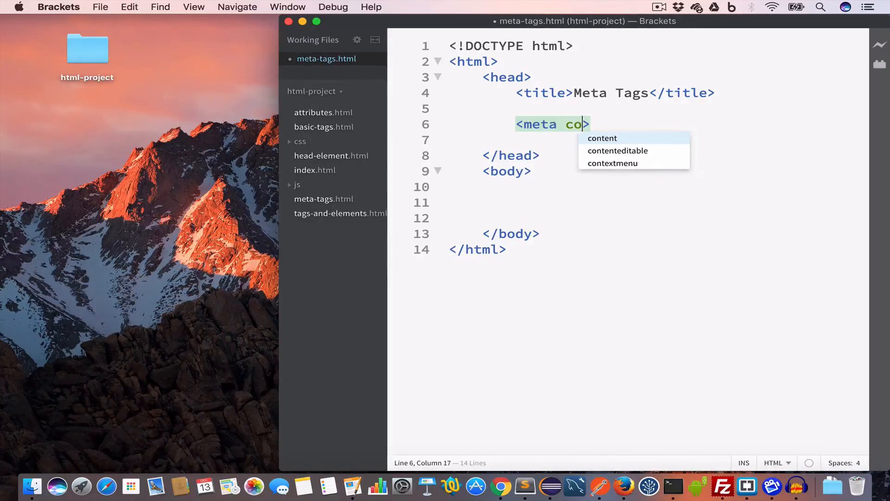
{"action": "type", "text": "htt"}
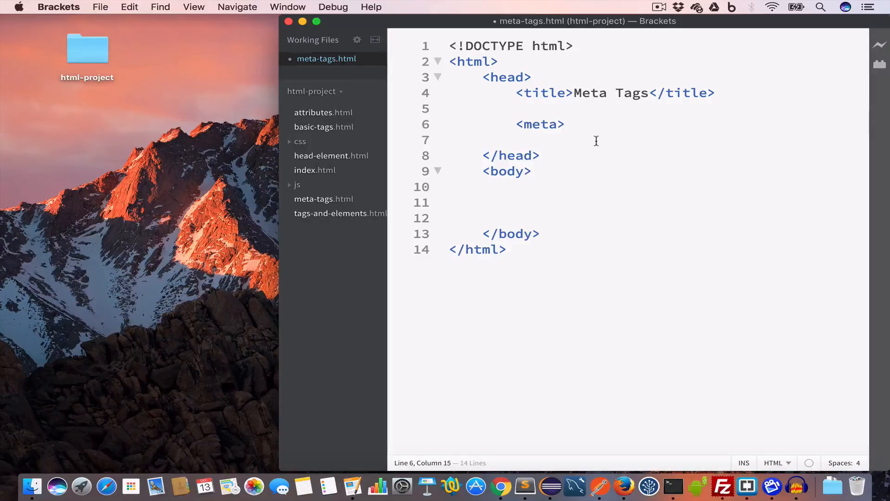
{"action": "double_click", "coordinate": [538, 123]}
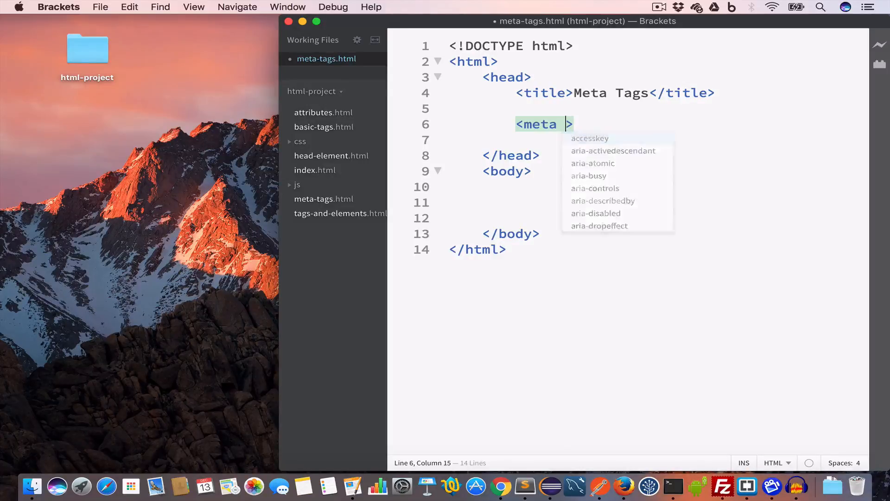
Step: Give the meta tag name="keywords" and, on a second line, content="html,tutorial"
{"action": "type", "text": "name="}
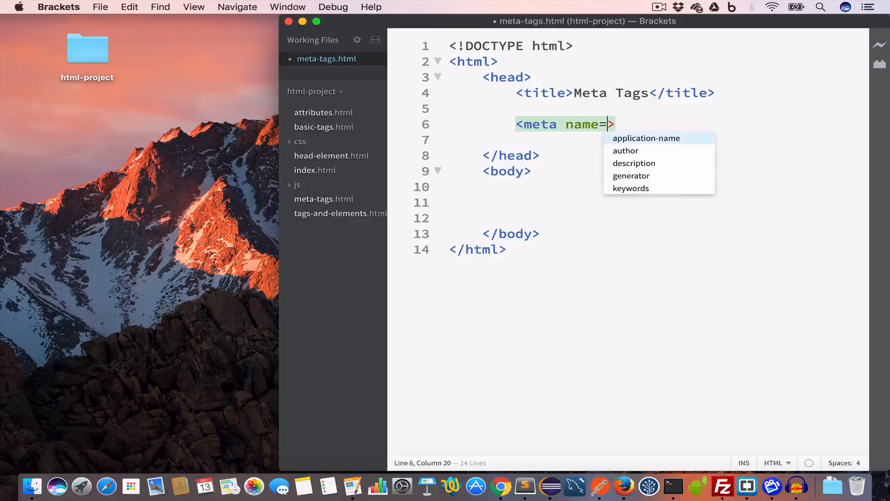
{"action": "type", "text": "\"\""}
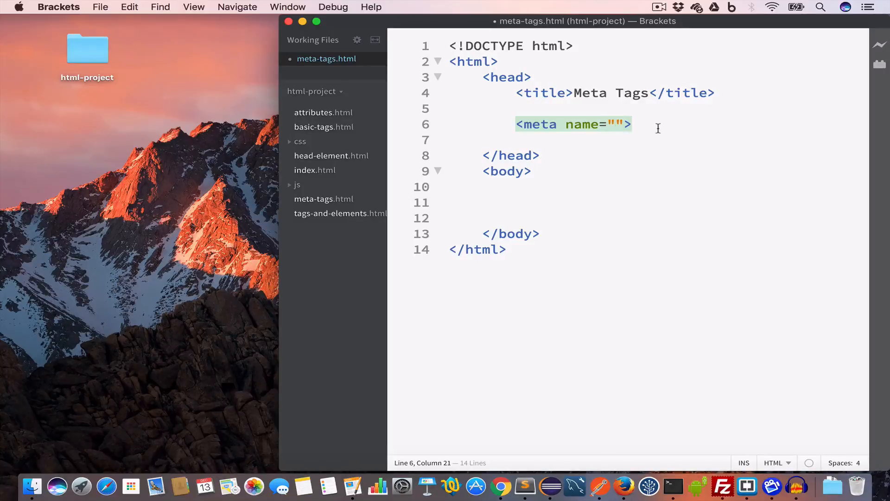
{"action": "type", "text": "keywords"}
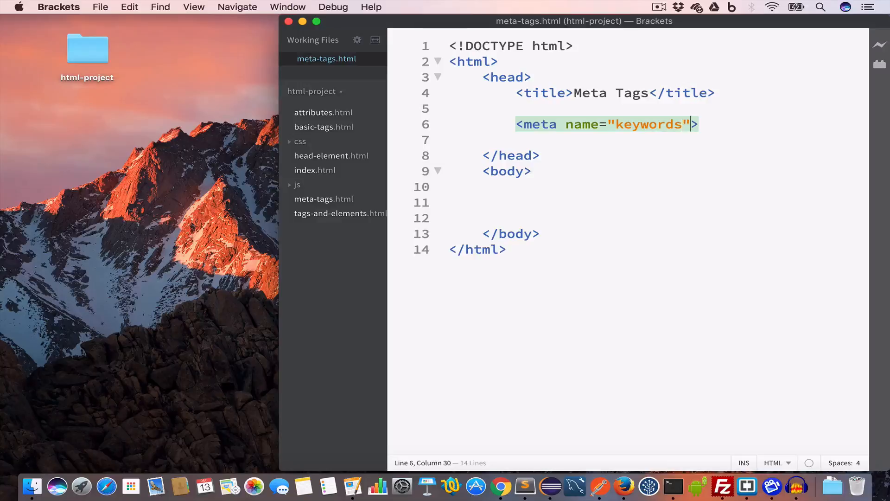
{"action": "key", "text": "enter"}
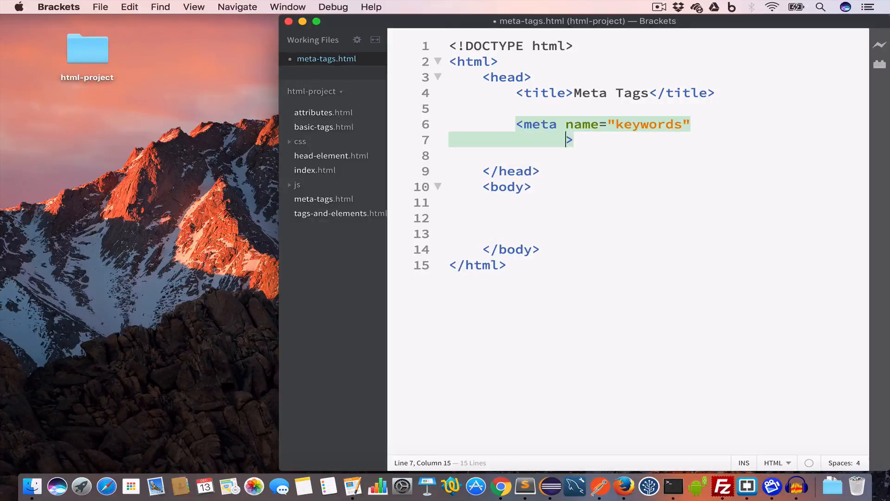
{"action": "type", "text": "conten"}
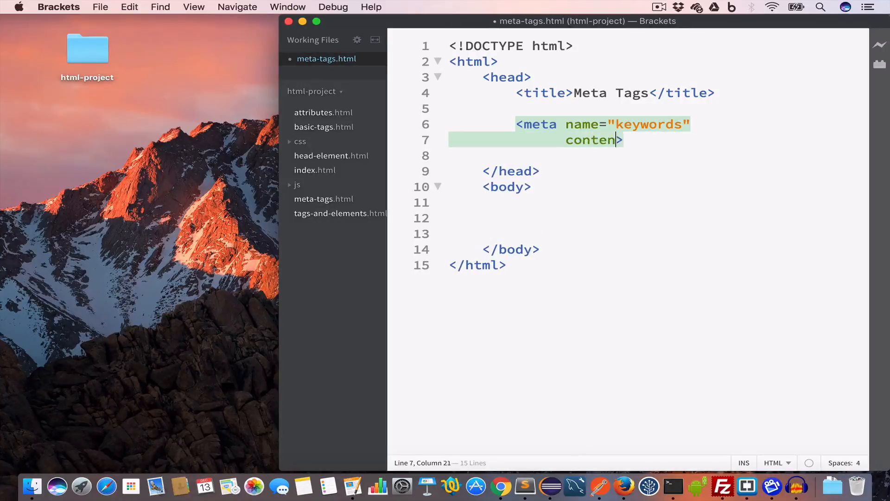
{"action": "type", "text": "t=\"\""}
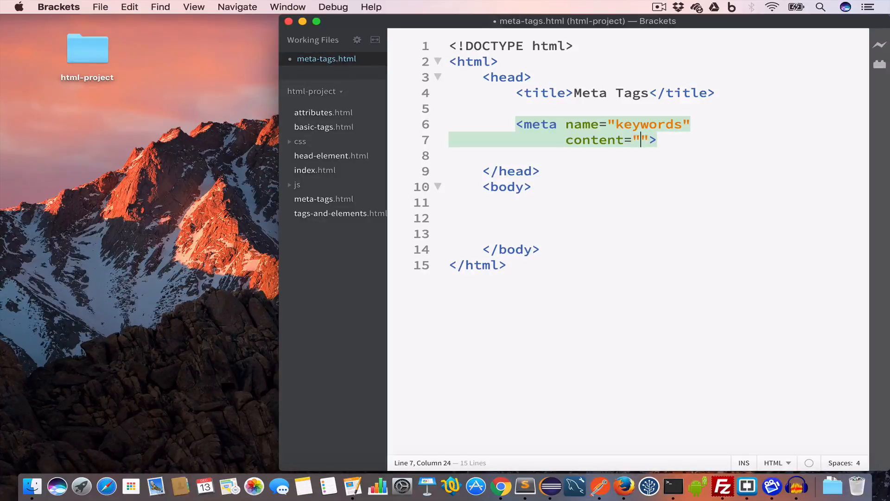
{"action": "type", "text": "html,"}
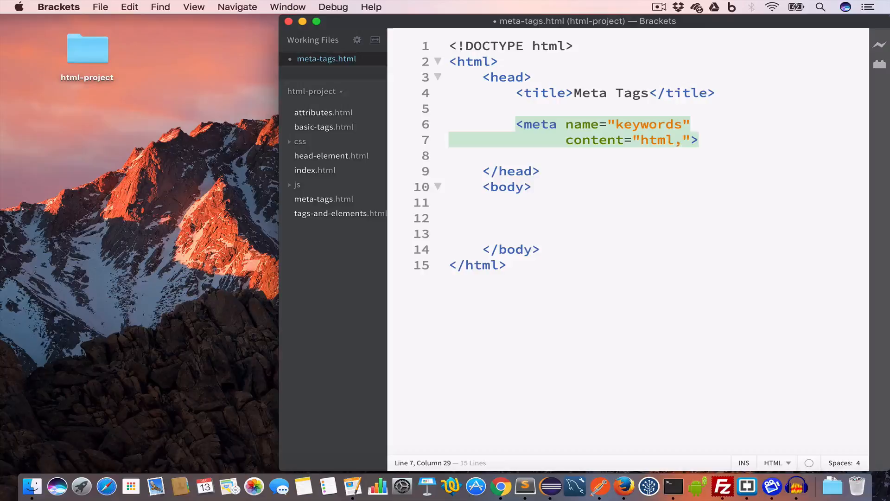
{"action": "type", "text": "tutorial"}
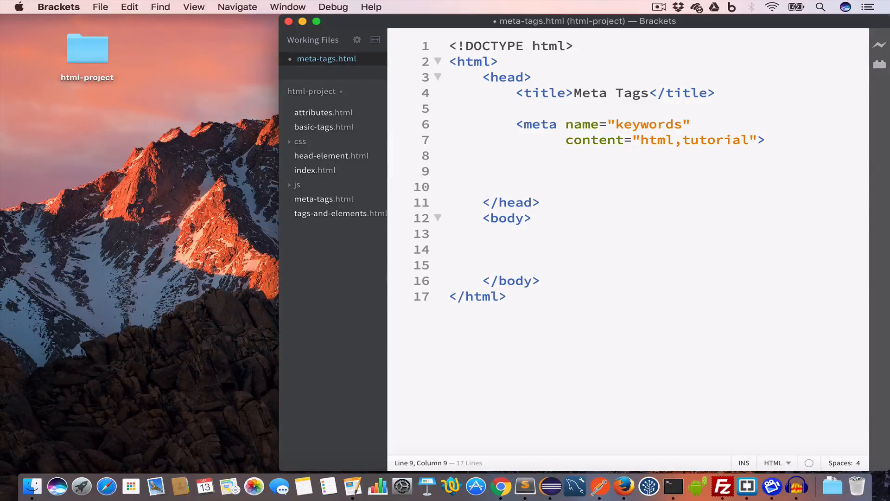
Step: Add a second meta tag with name="author" and content="Yusuf Shakeel"
{"action": "type", "text": "<meta"}
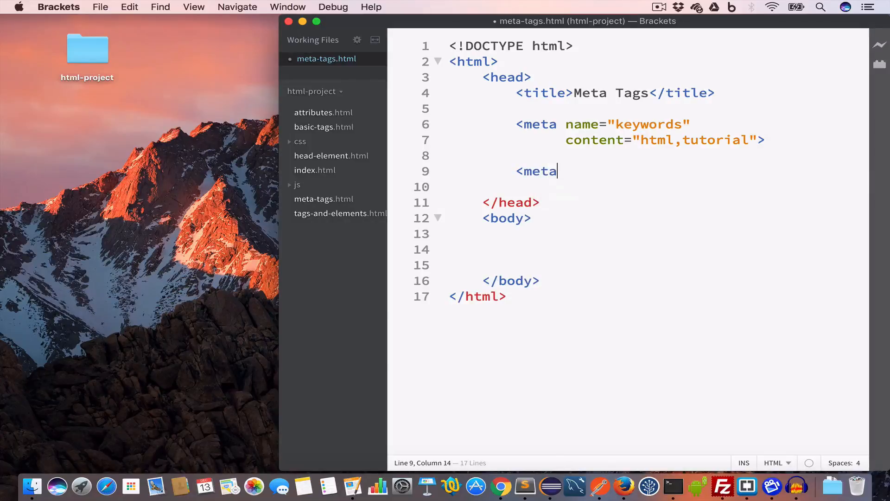
{"action": "type", "text": ">"}
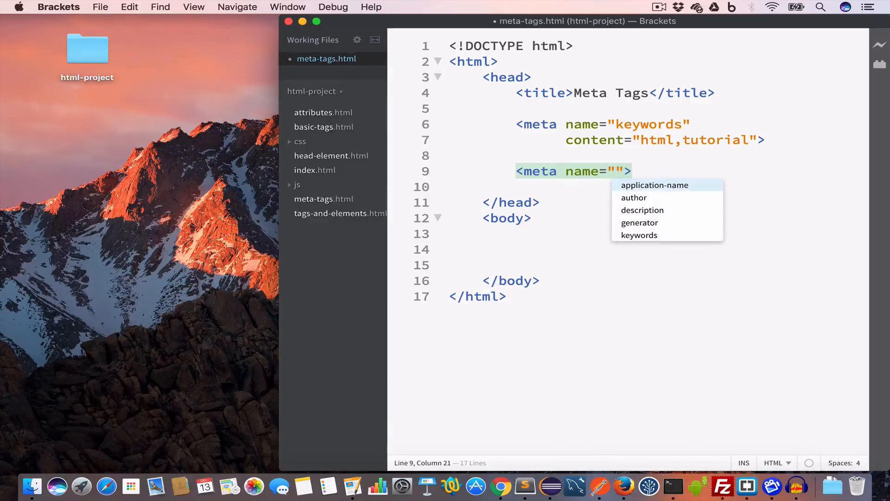
{"action": "left_click", "coordinate": [633, 197]}
{"action": "type", "text": "co>"}
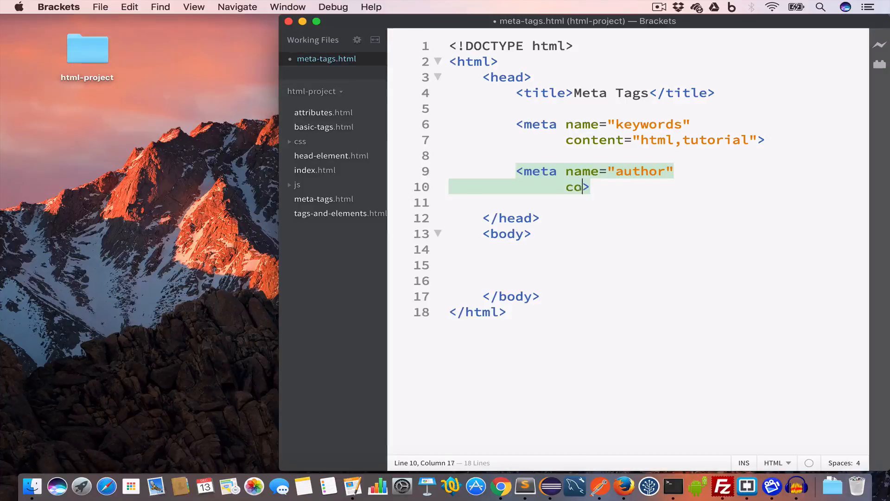
{"action": "type", "text": "ntent="}
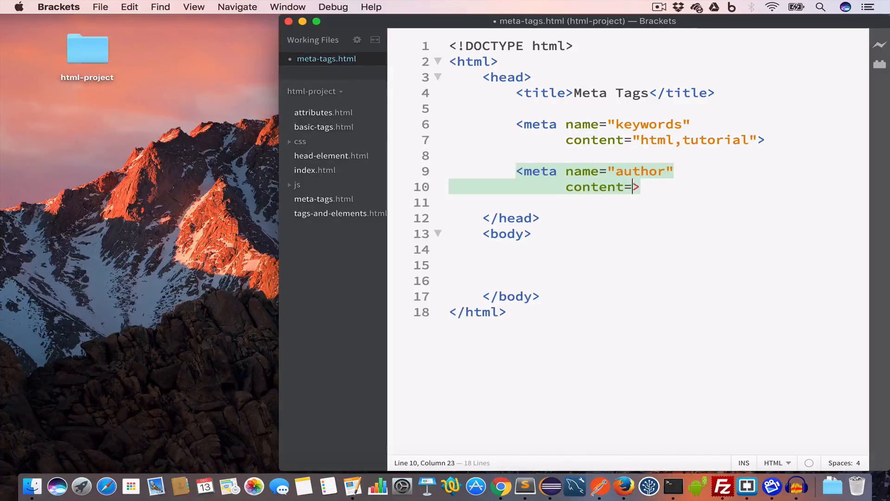
{"action": "type", "text": "\"\""}
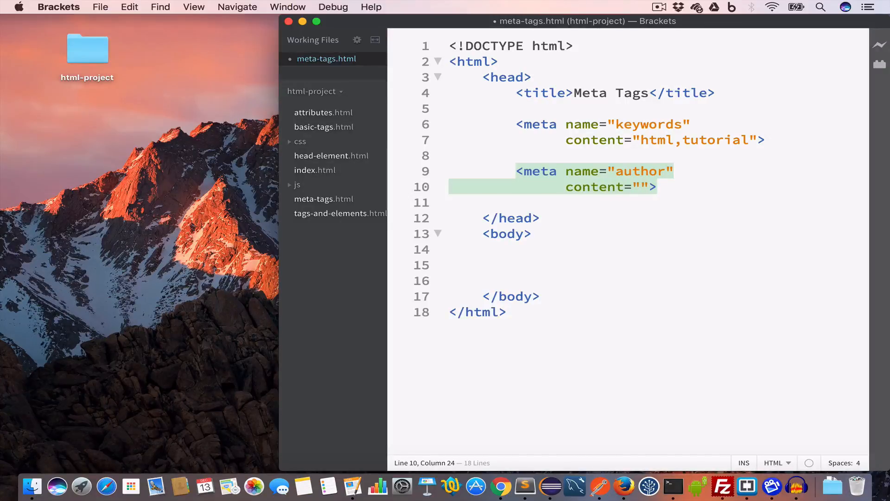
{"action": "type", "text": "Yusuf Sh"}
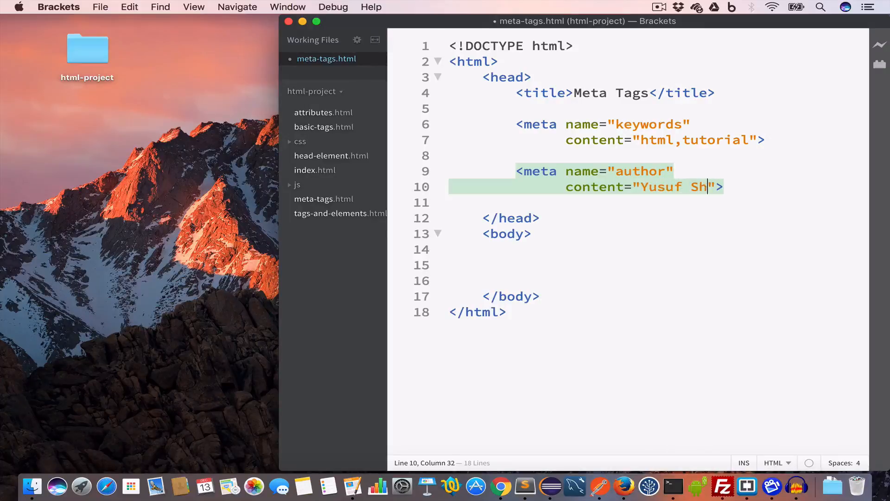
{"action": "type", "text": "akeel"}
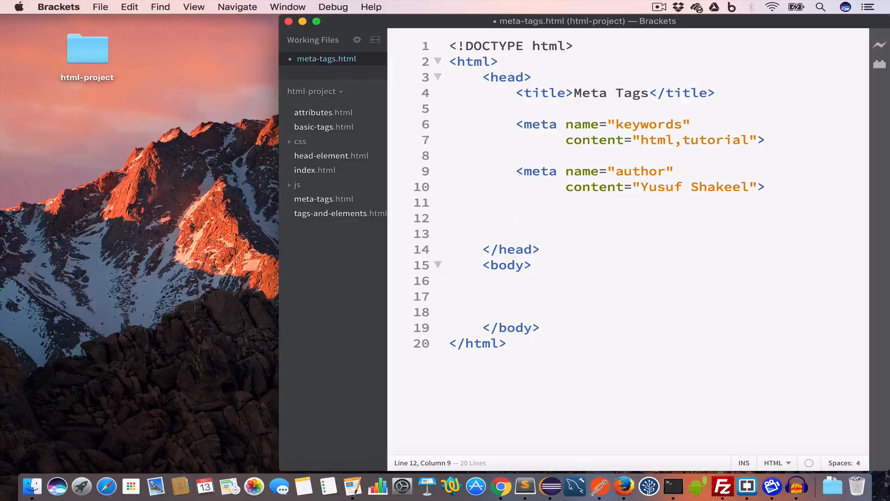
Step: Add a third meta tag with name="description" and content="HTML tutorial"
{"action": "type", "text": "<meta >"}
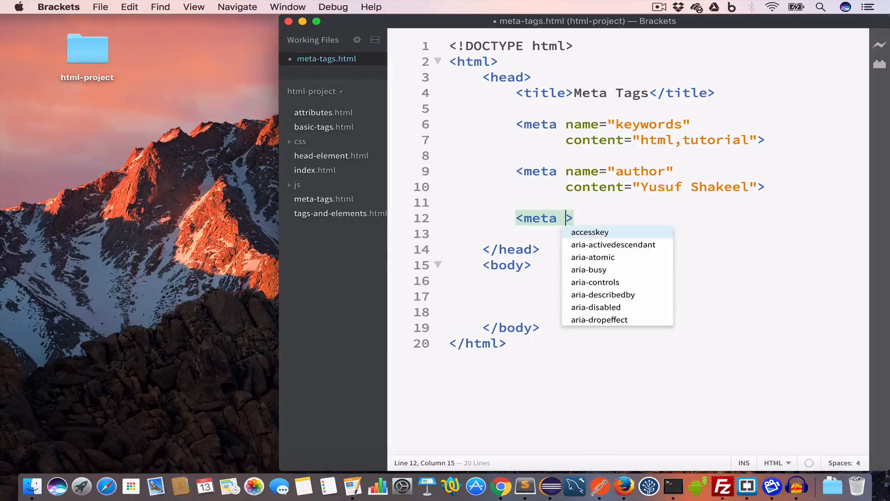
{"action": "type", "text": "name=\"\""}
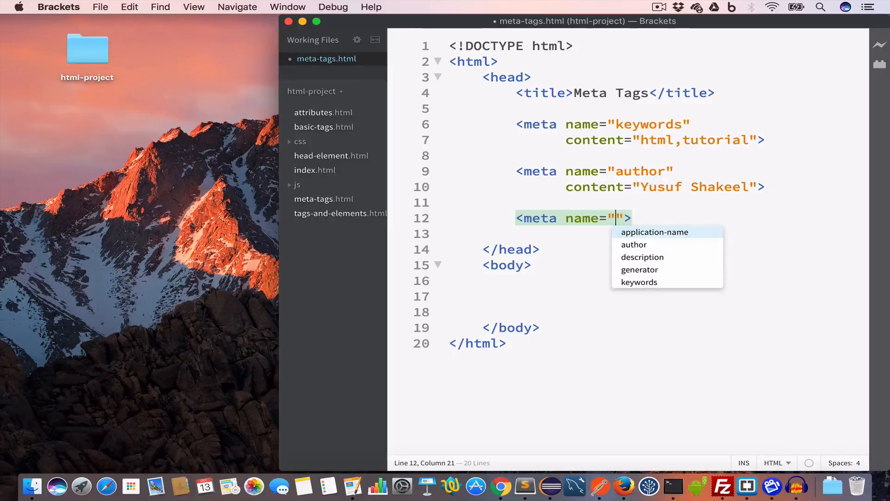
{"action": "type", "text": "des"}
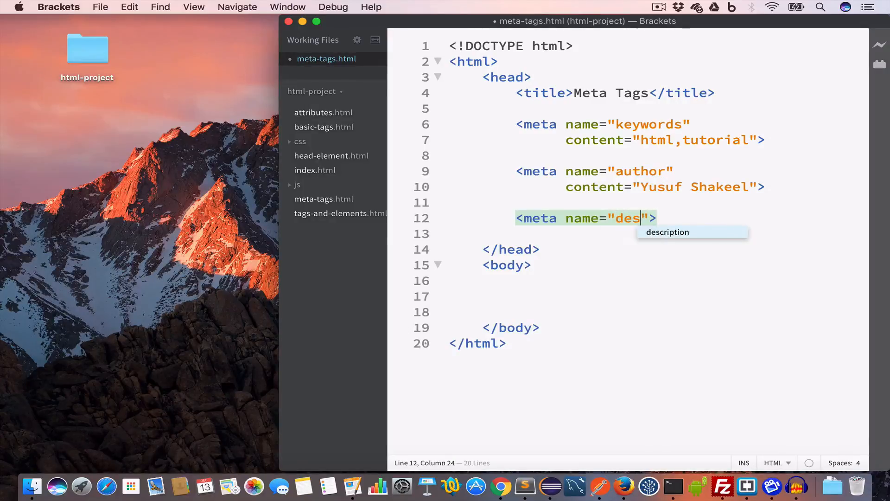
{"action": "key", "text": "Enter"}
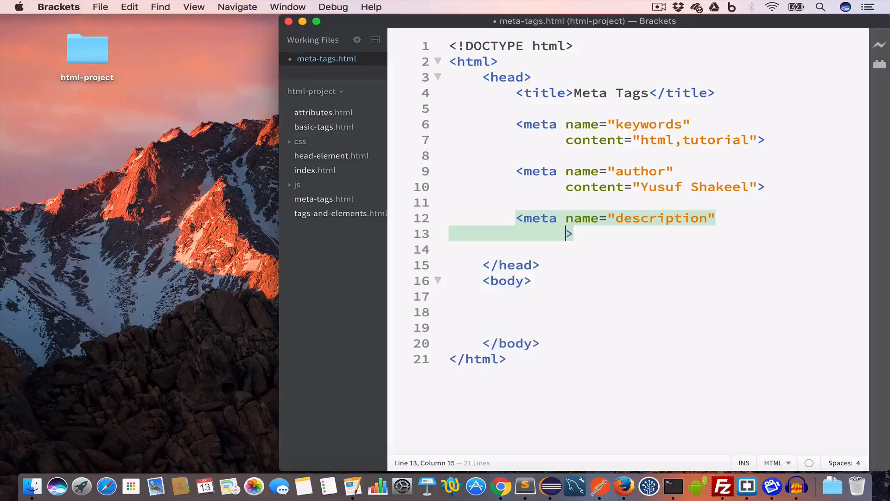
{"action": "type", "text": "content=\"\""}
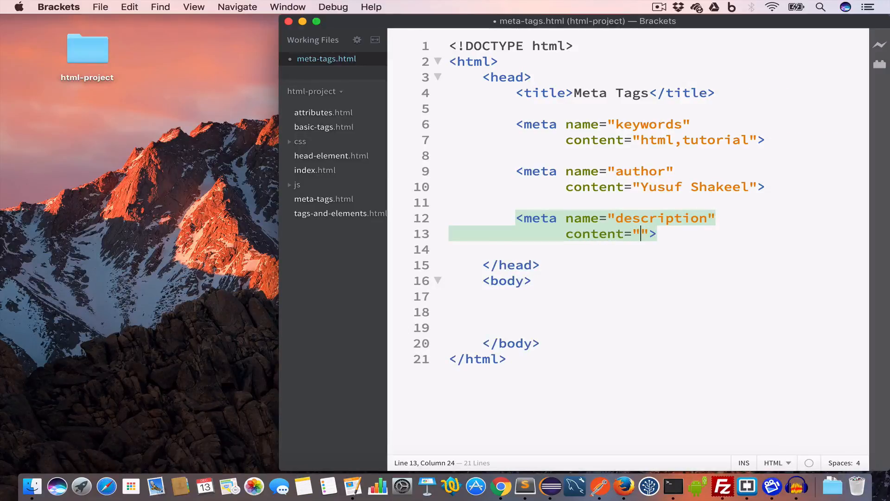
{"action": "type", "text": "HTML"}
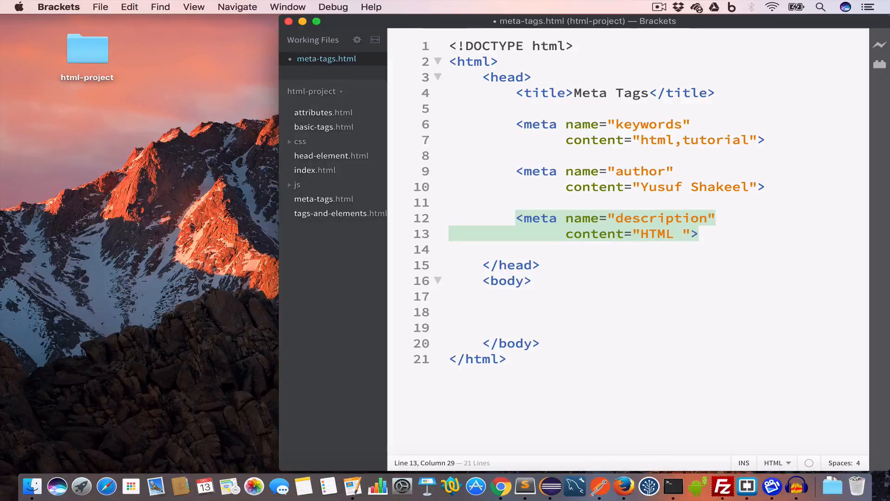
{"action": "type", "text": "tutorial"}
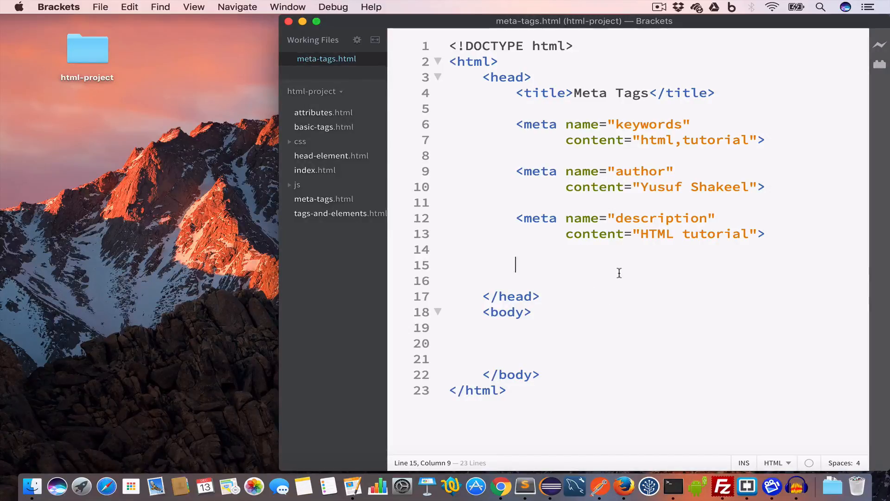
Step: Add a meta tag name="revision" content="Lastmodified: 2016-01-01" and save the page
{"action": "type", "text": "<meta"}
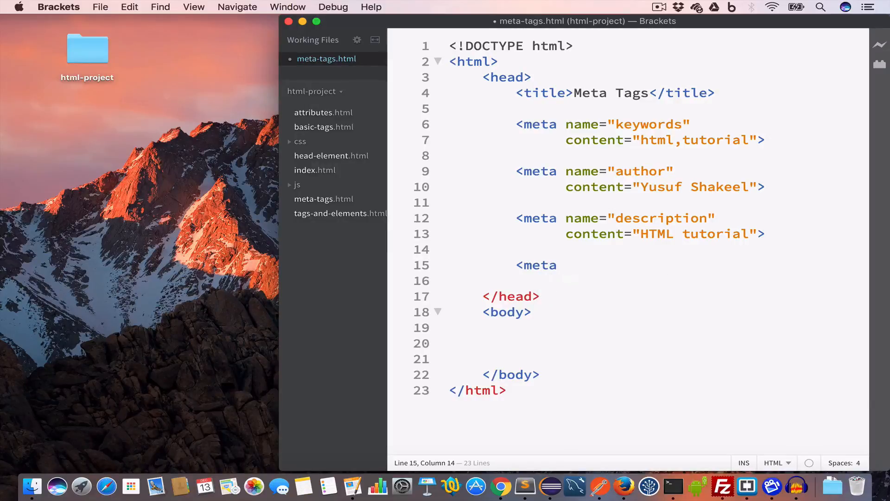
{"action": "type", "text": "name>"}
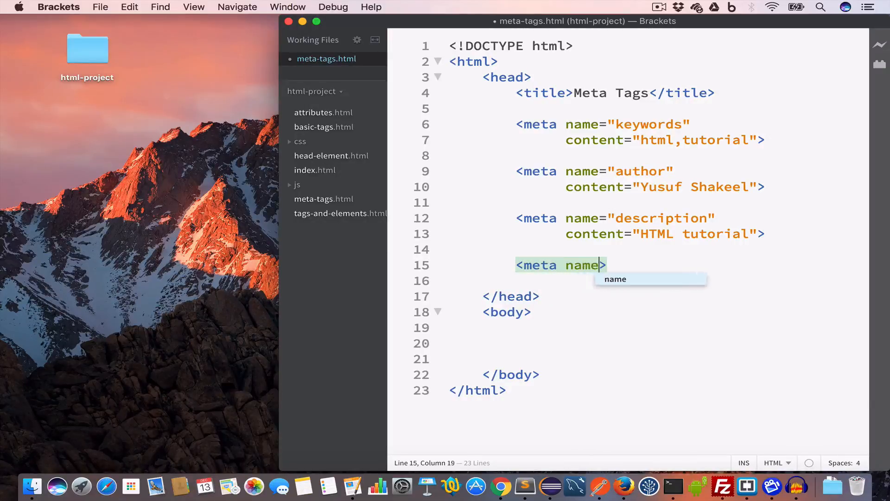
{"action": "type", "text": "=\"\""}
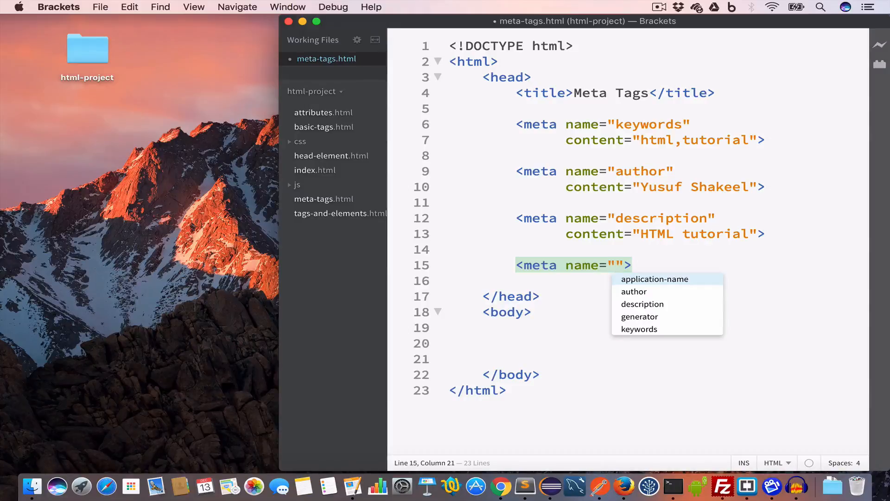
{"action": "type", "text": "revision"}
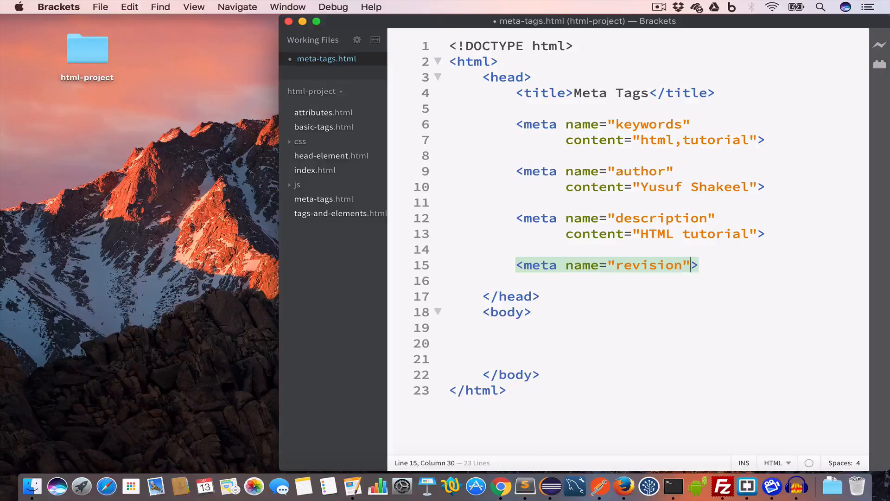
{"action": "type", "text": "cont>"}
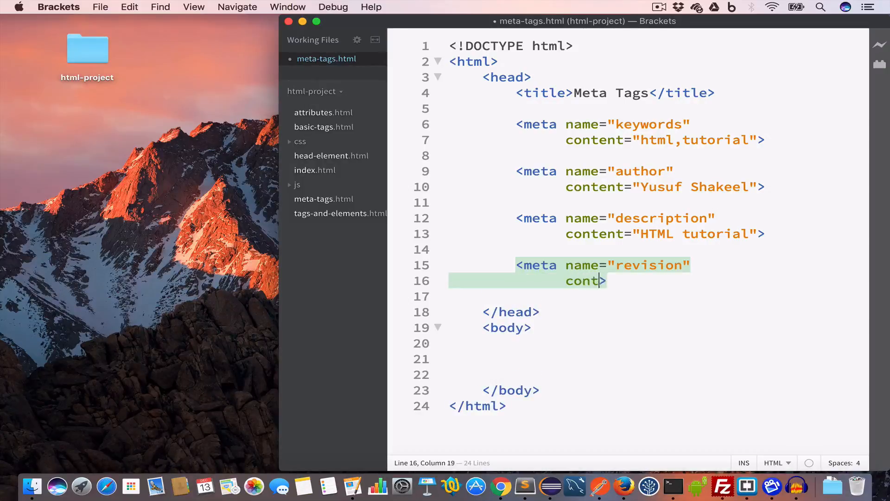
{"action": "type", "text": "ent=\"Lastmo"}
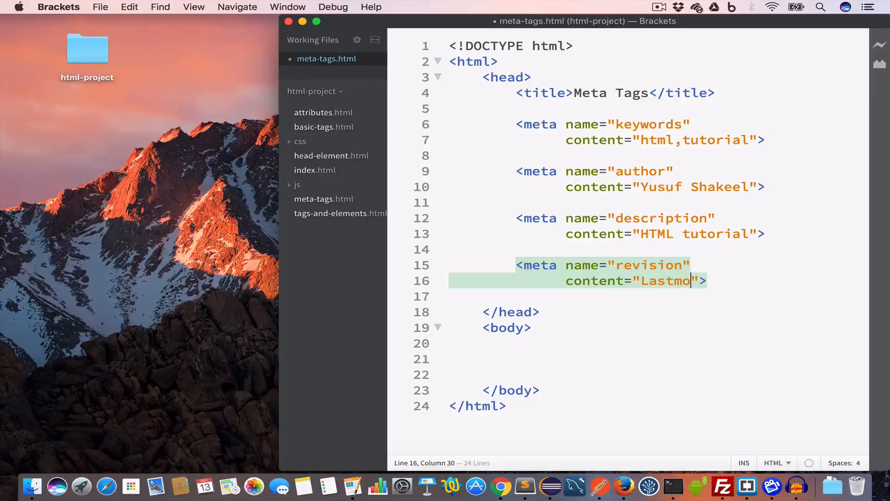
{"action": "type", "text": "dified:"}
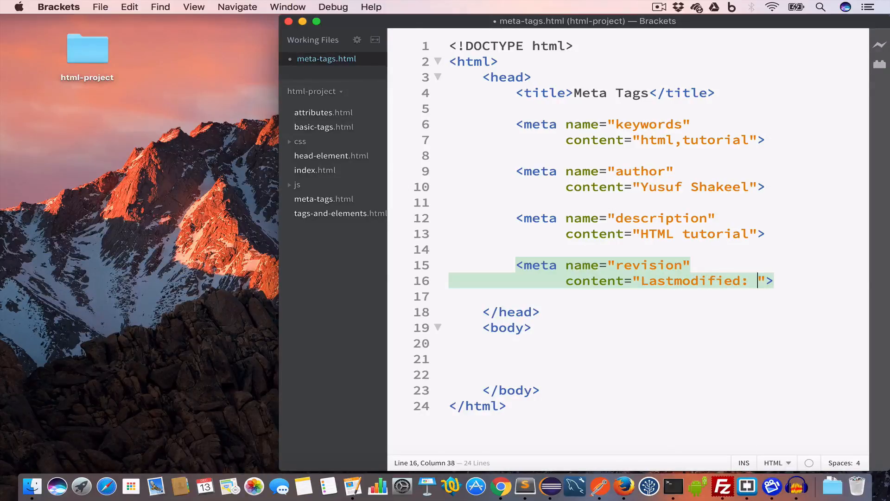
{"action": "type", "text": "2016"}
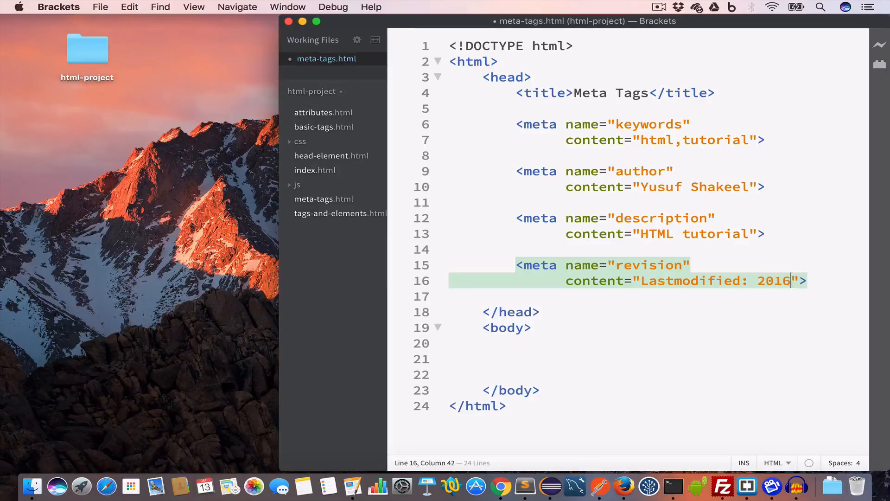
{"action": "type", "text": "-01-01"}
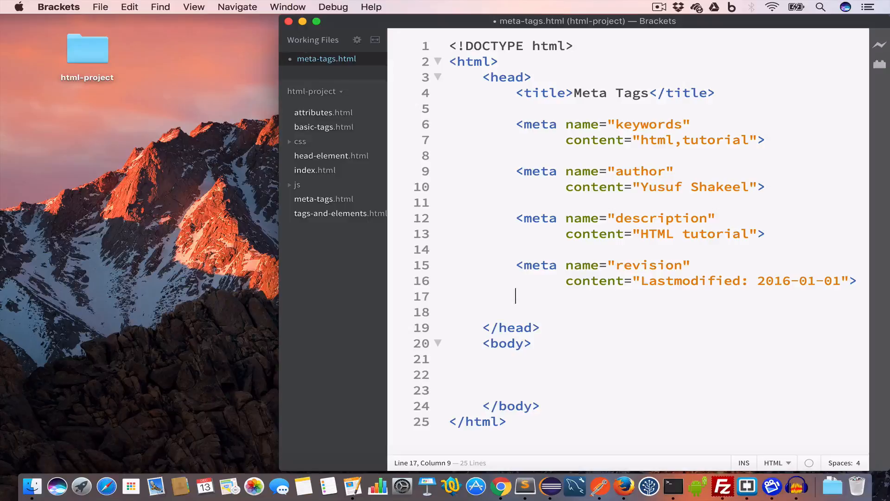
{"action": "key", "text": "enter"}
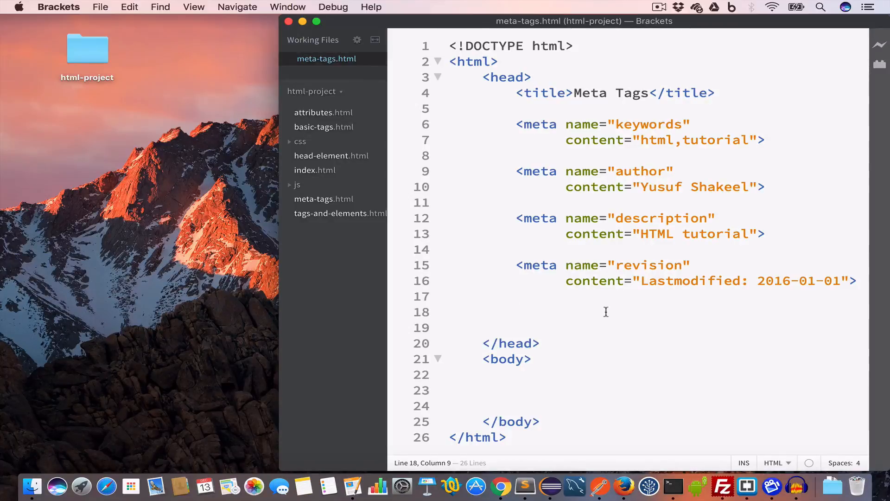
Step: Add a meta tag http-equiv="refresh" content="5" on line 18, save, and select it
{"action": "left_click", "coordinate": [516, 311]}
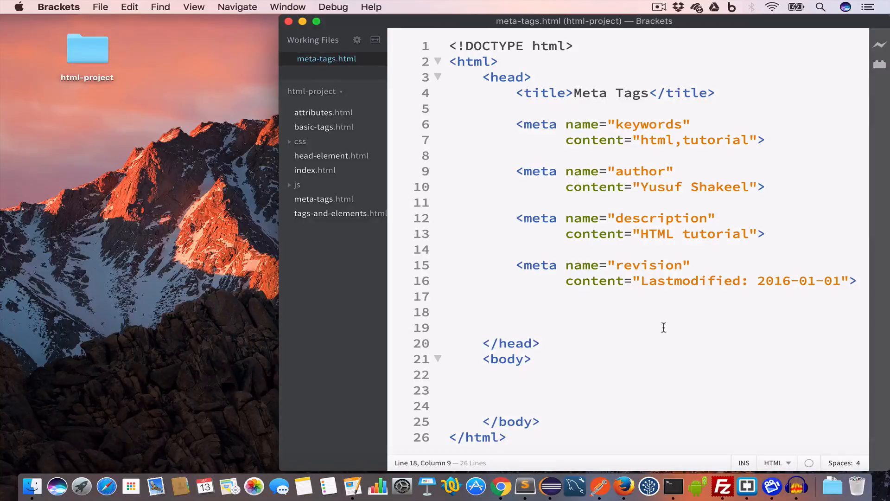
{"action": "type", "text": "<me"}
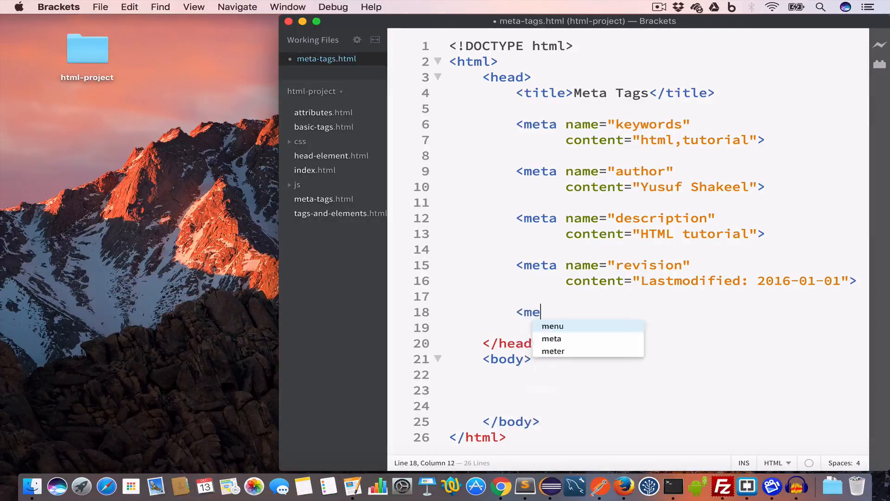
{"action": "left_click", "coordinate": [550, 338]}
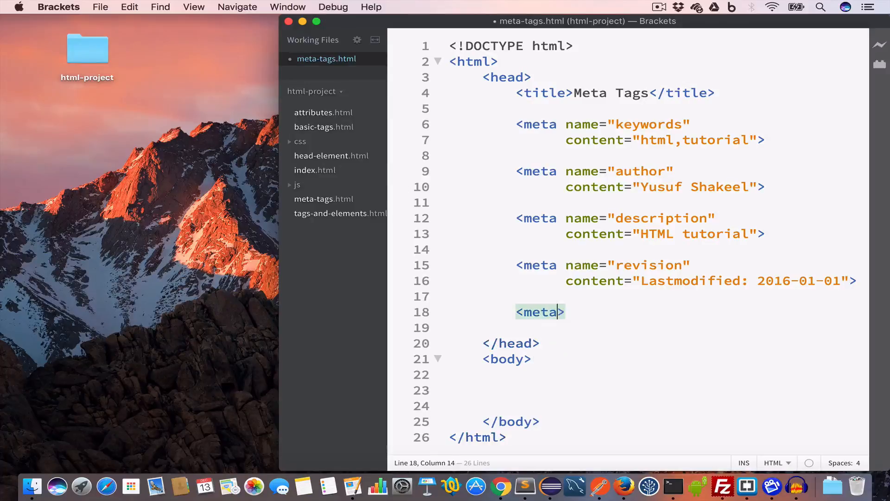
{"action": "type", "text": "\" \""}
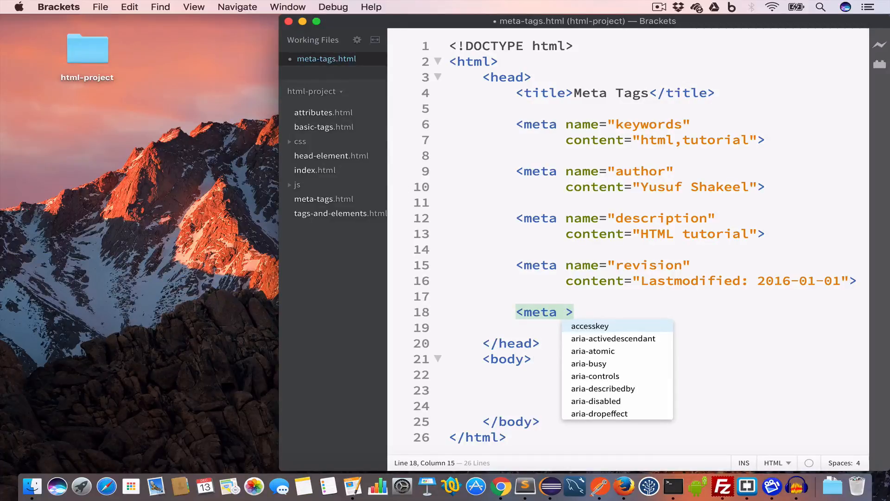
{"action": "type", "text": "http-equiv=\""}
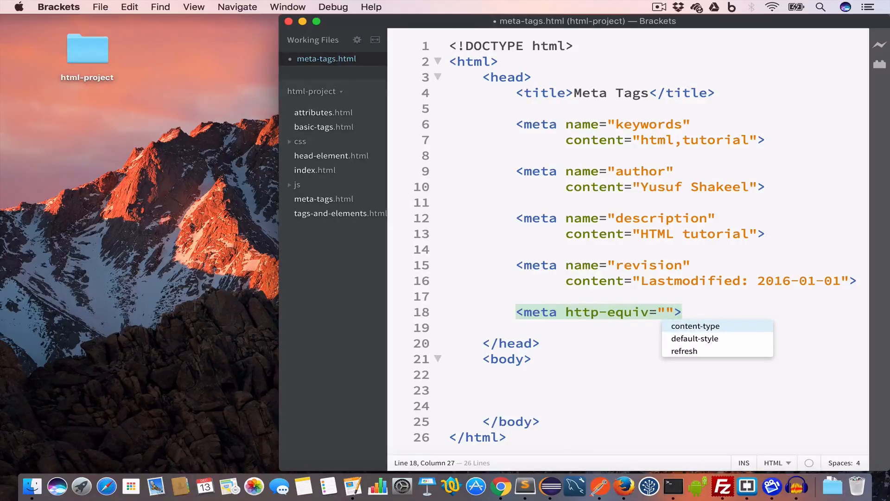
{"action": "left_click", "coordinate": [683, 351]}
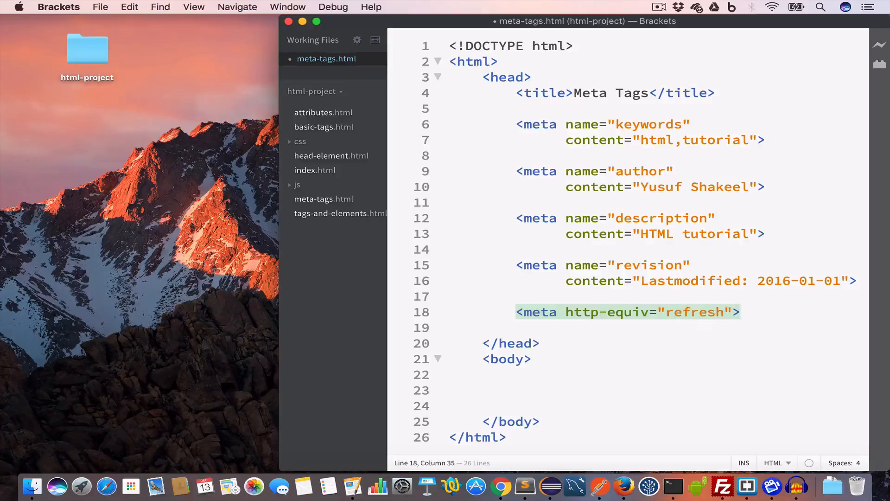
{"action": "type", "text": "content=\"\">"}
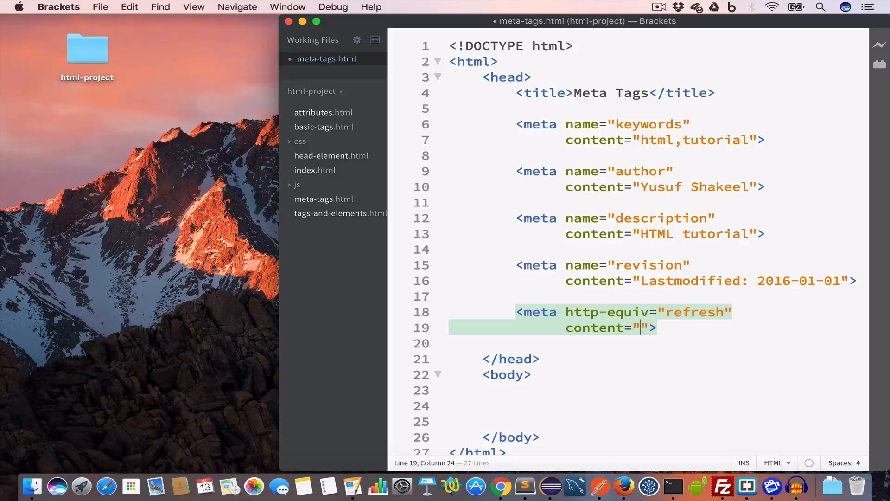
{"action": "type", "text": "5"}
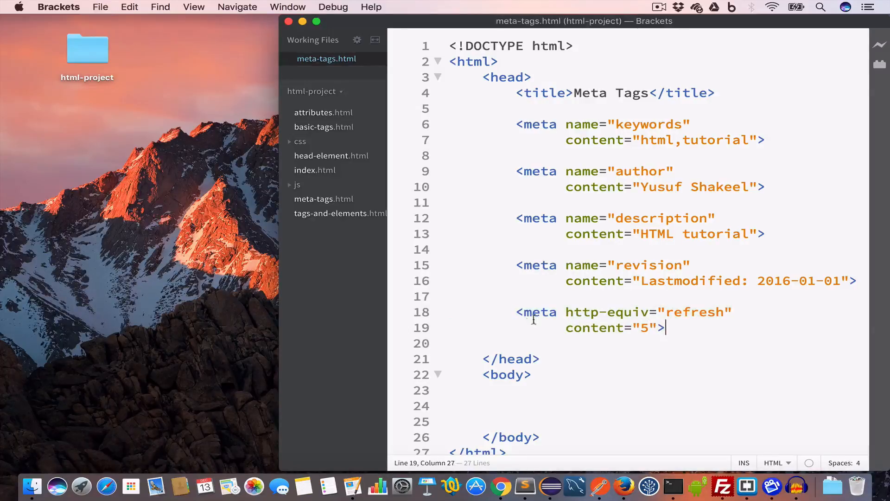
{"action": "left_click_drag", "start_coordinate": [516, 312], "coordinate": [664, 327]}
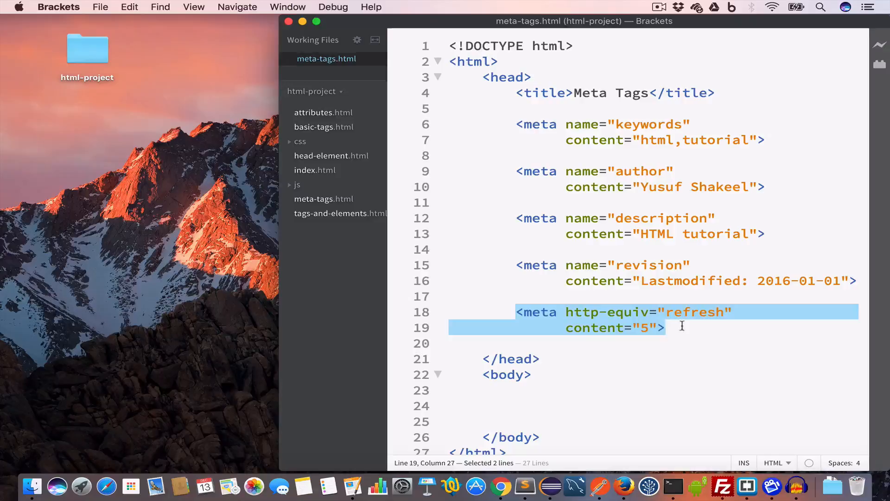
Step: Launch Live Preview so meta-tags.html opens in Chrome as the Meta Tags page
{"action": "left_click", "coordinate": [603, 346]}
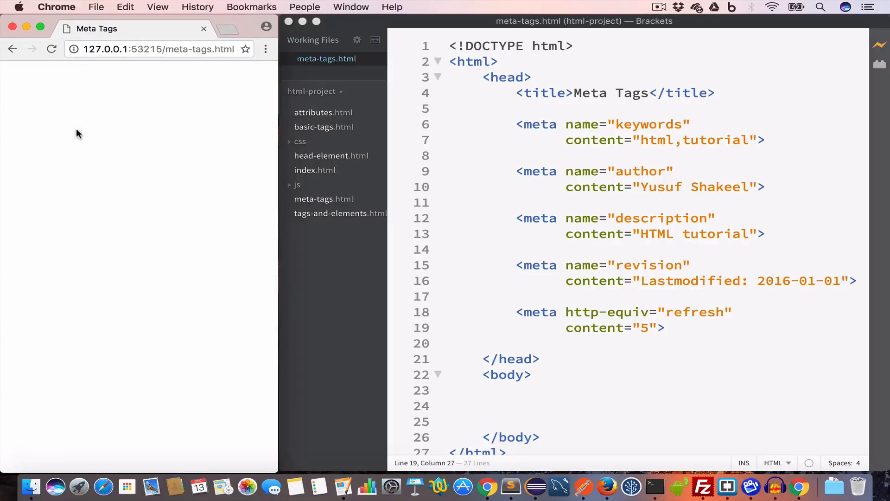
{"action": "mouse_move", "coordinate": [157, 126]}
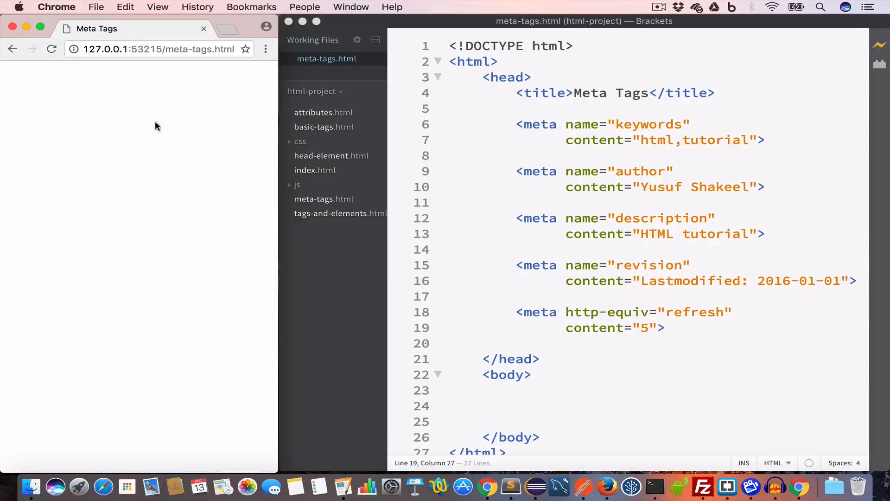
{"action": "mouse_move", "coordinate": [189, 127]}
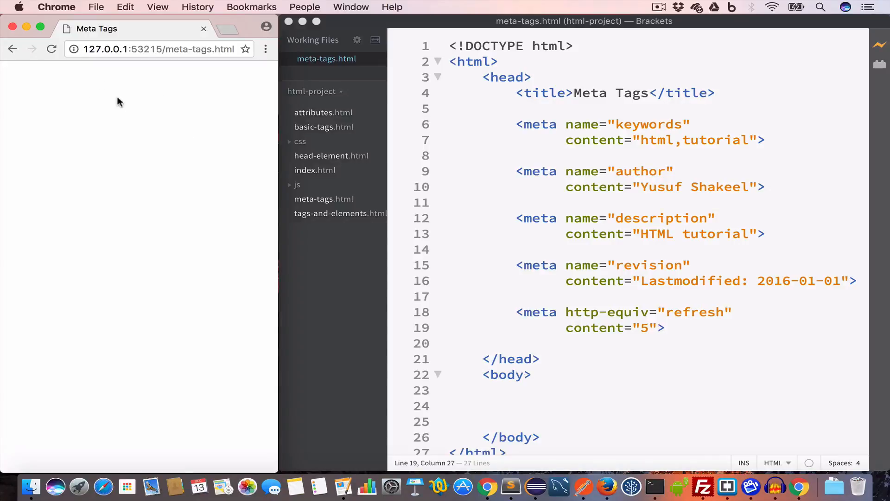
{"action": "mouse_move", "coordinate": [137, 81]}
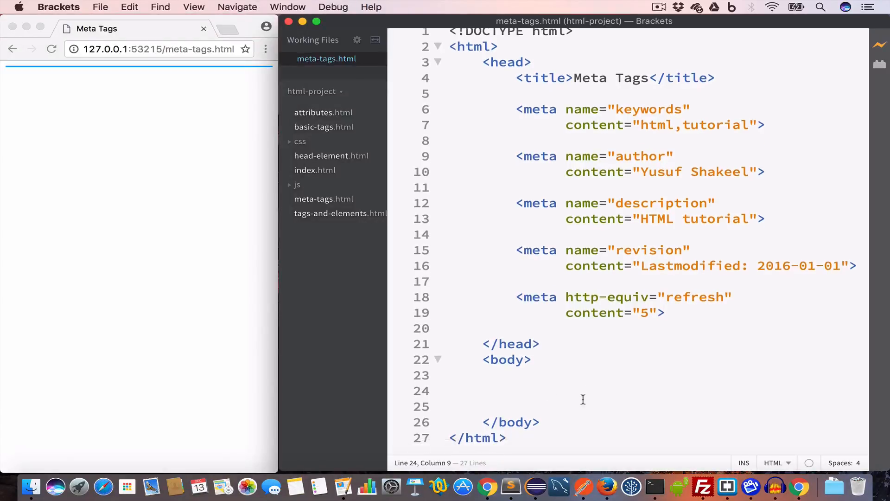
Step: Add a <script type="text/javascript"> block inside the body
{"action": "type", "text": "<s"}
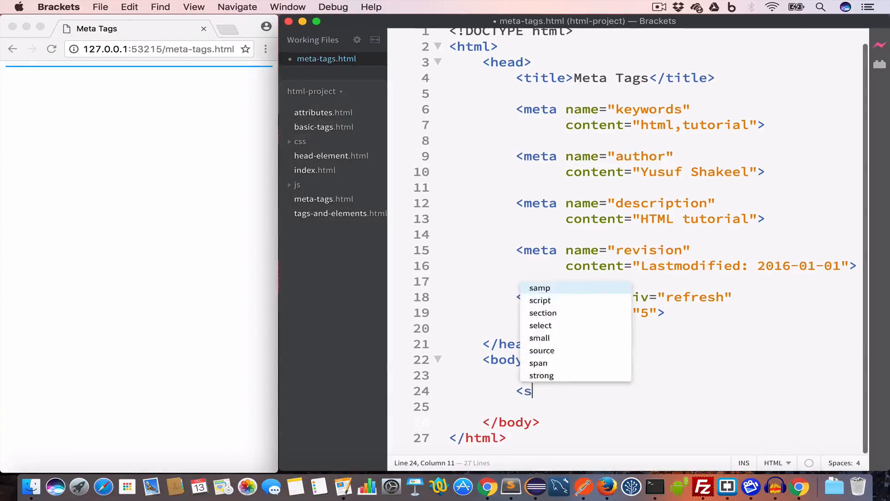
{"action": "type", "text": "cript"}
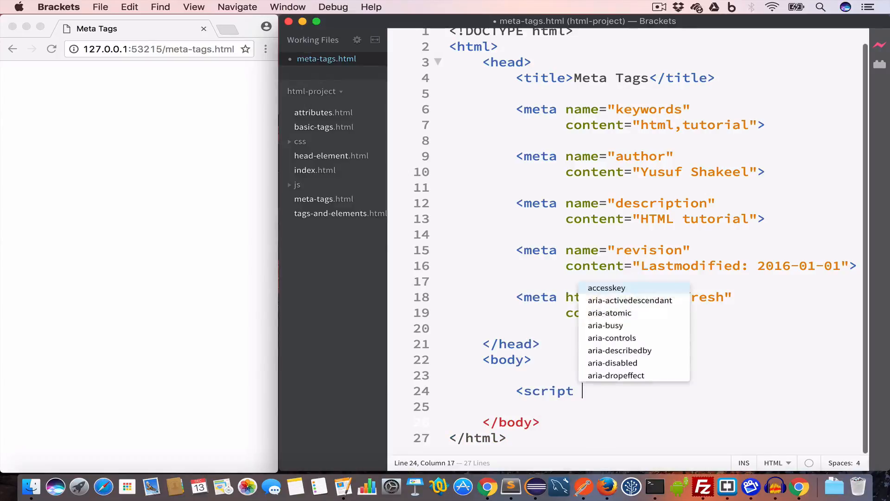
{"action": "type", "text": "type=\"tex"}
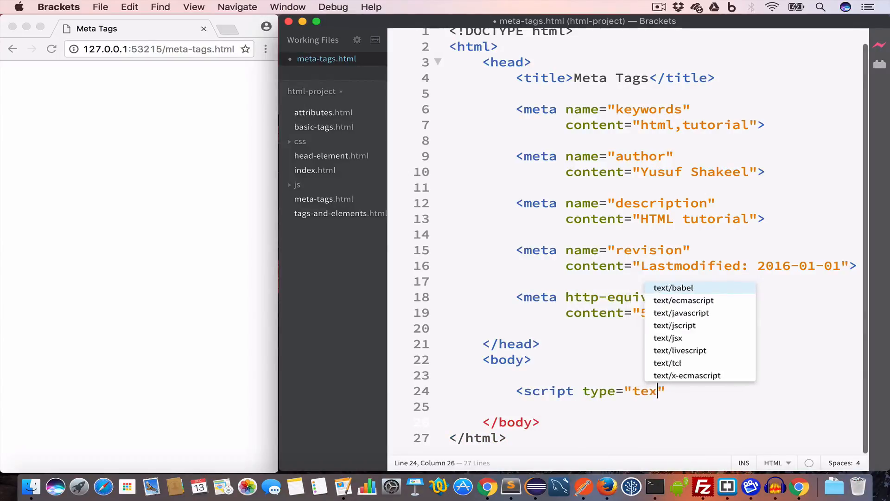
{"action": "left_click", "coordinate": [682, 312]}
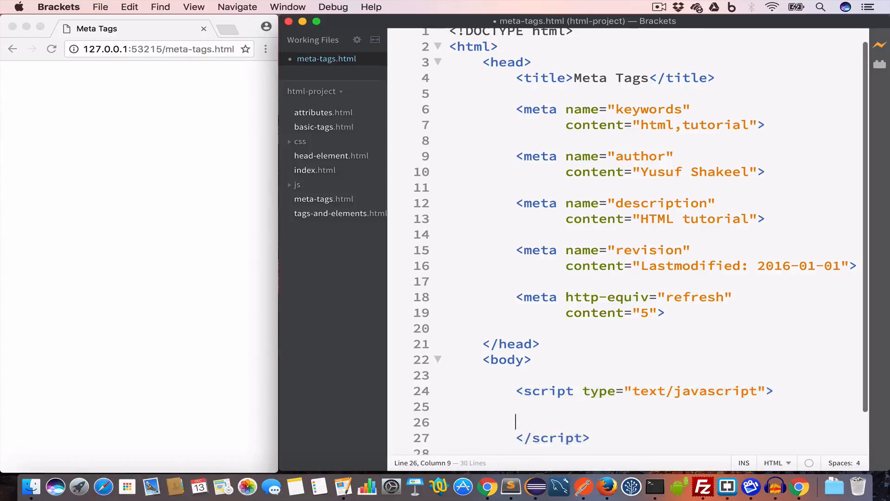
{"action": "key", "text": "Tab"}
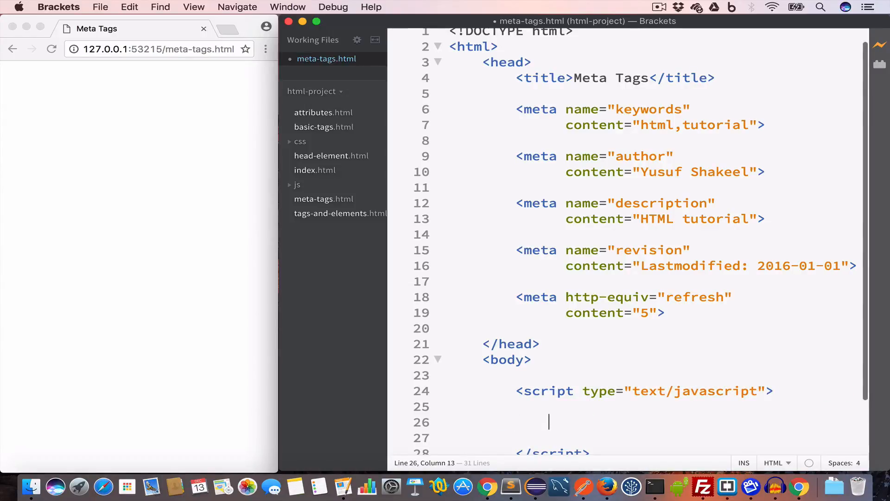
Step: Write var d = new Date(); document.write(d); inside the script
{"action": "scroll", "scroll_direction": "down", "scroll_amount": 3}
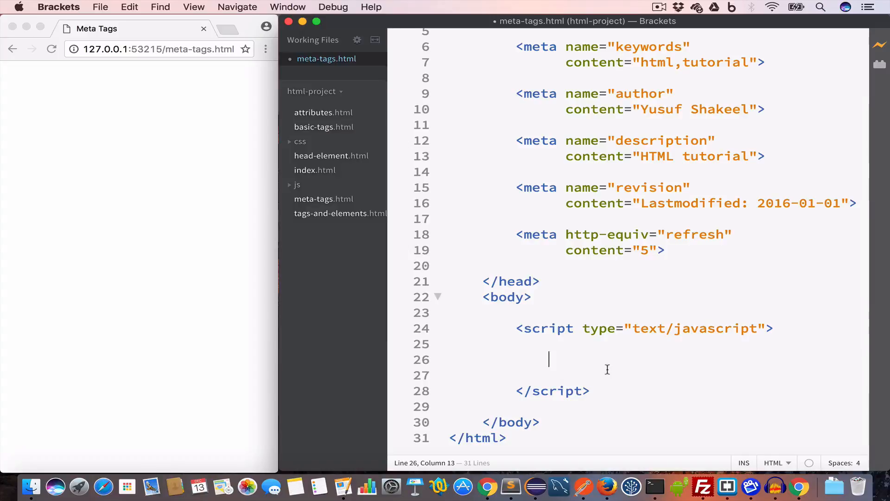
{"action": "type", "text": "var d = new"}
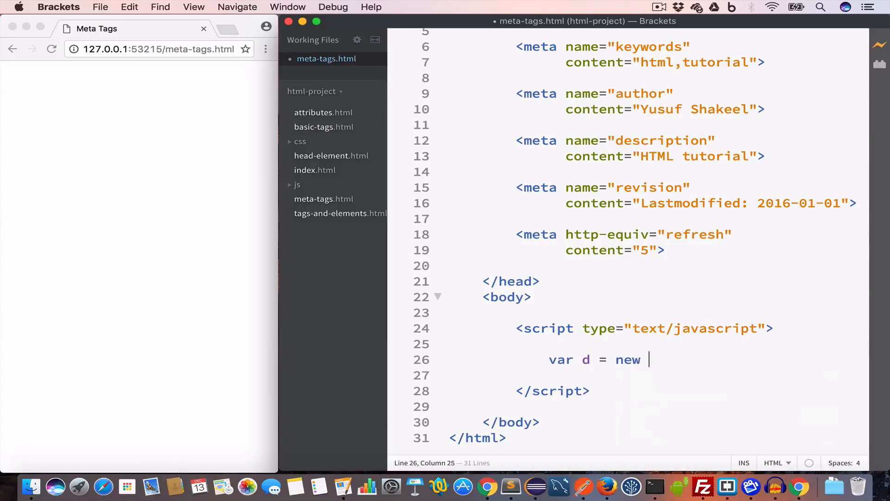
{"action": "type", "text": "Date();"}
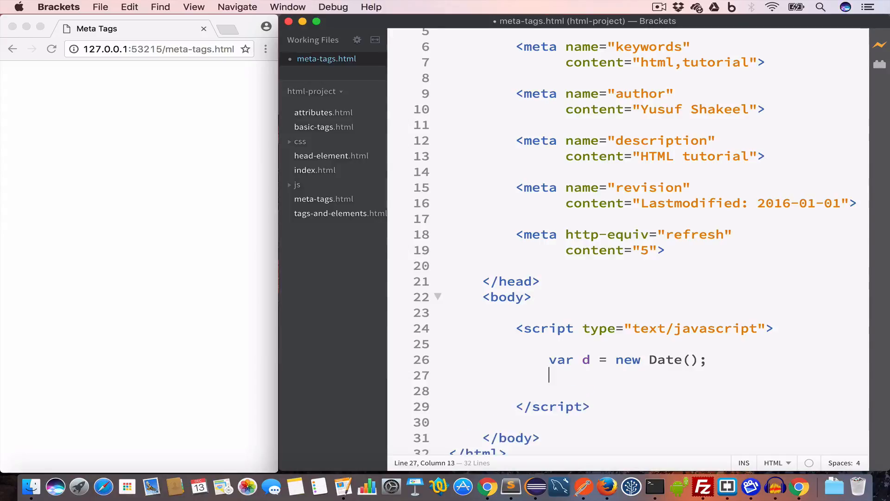
{"action": "type", "text": "document"}
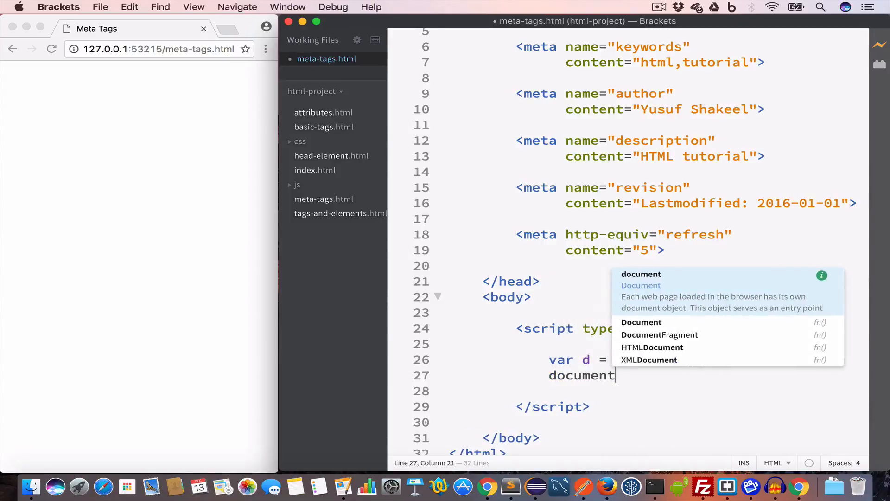
{"action": "type", "text": ".write"}
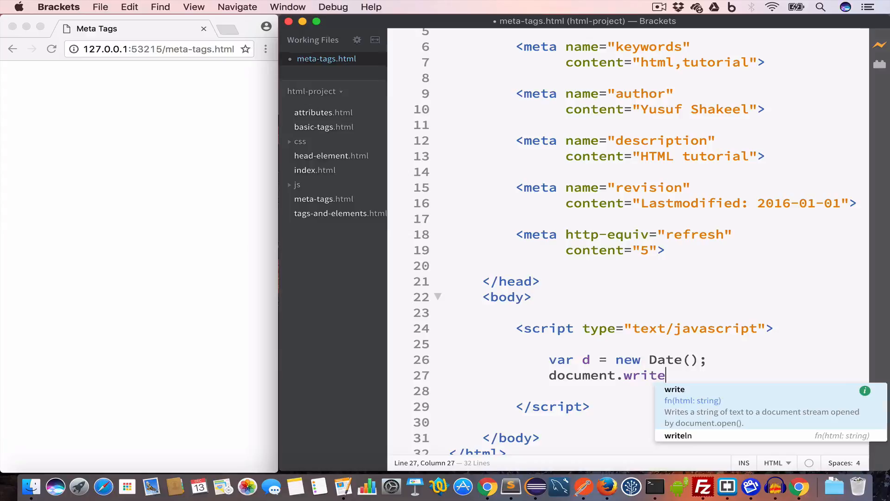
{"action": "type", "text": "(d);"}
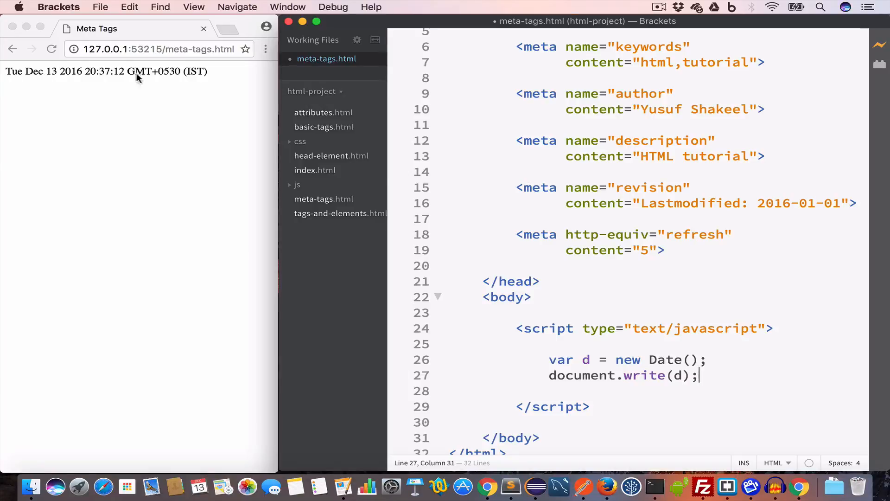
{"action": "mouse_move", "coordinate": [118, 81]}
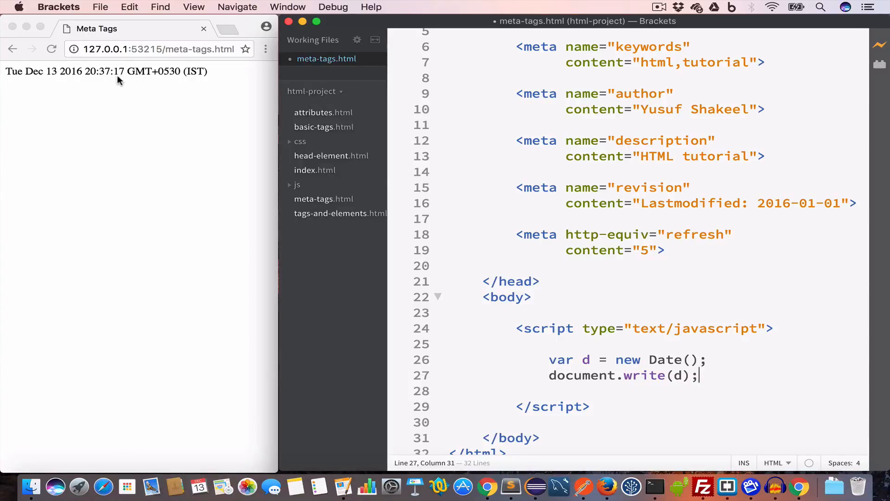
{"action": "mouse_move", "coordinate": [125, 81]}
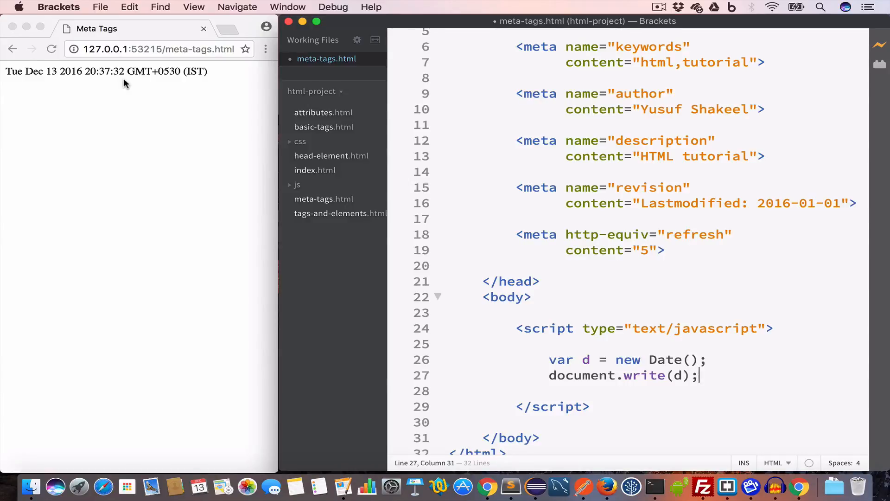
{"action": "mouse_move", "coordinate": [119, 85]}
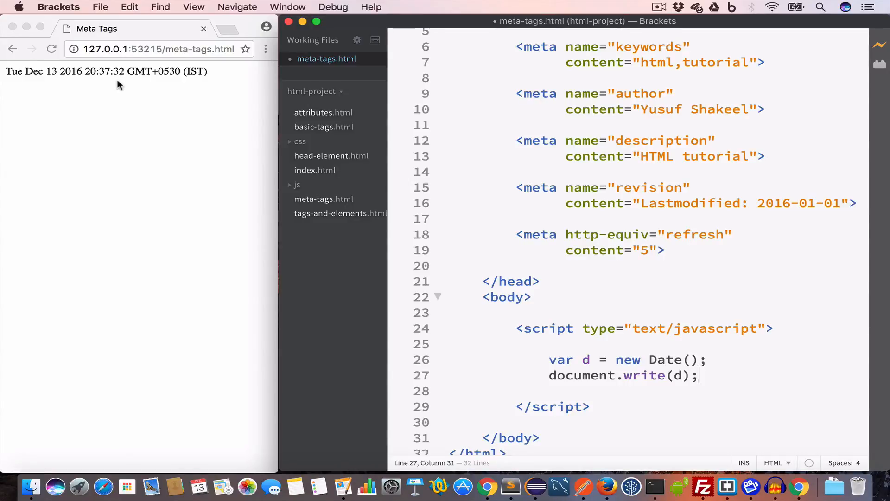